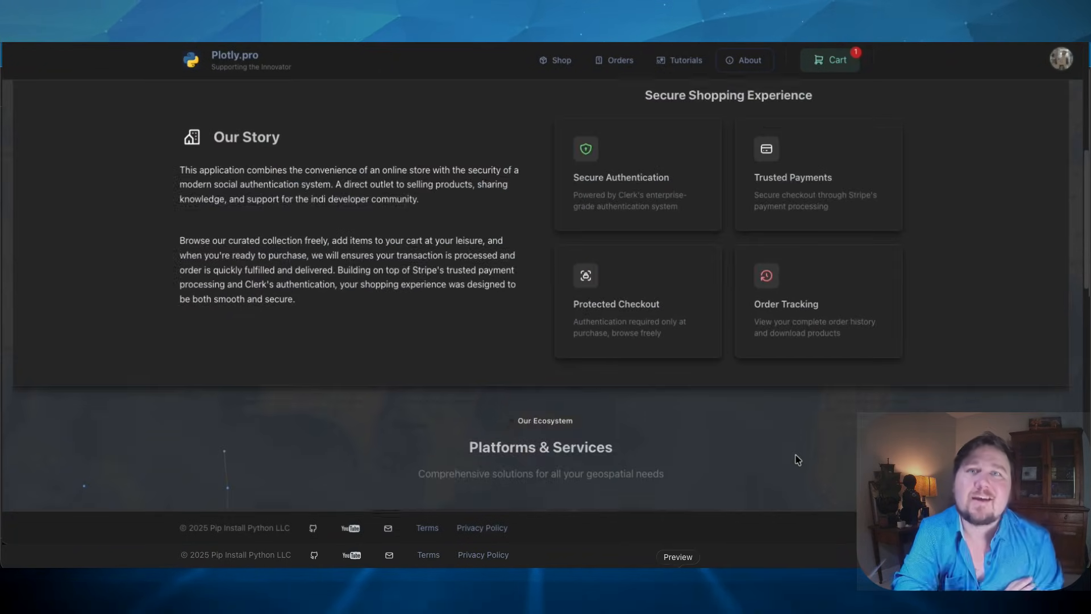
Step: Review the About page's ecosystem overview and follow the GeoMapIndex card to its main site
scroll("down", 3)
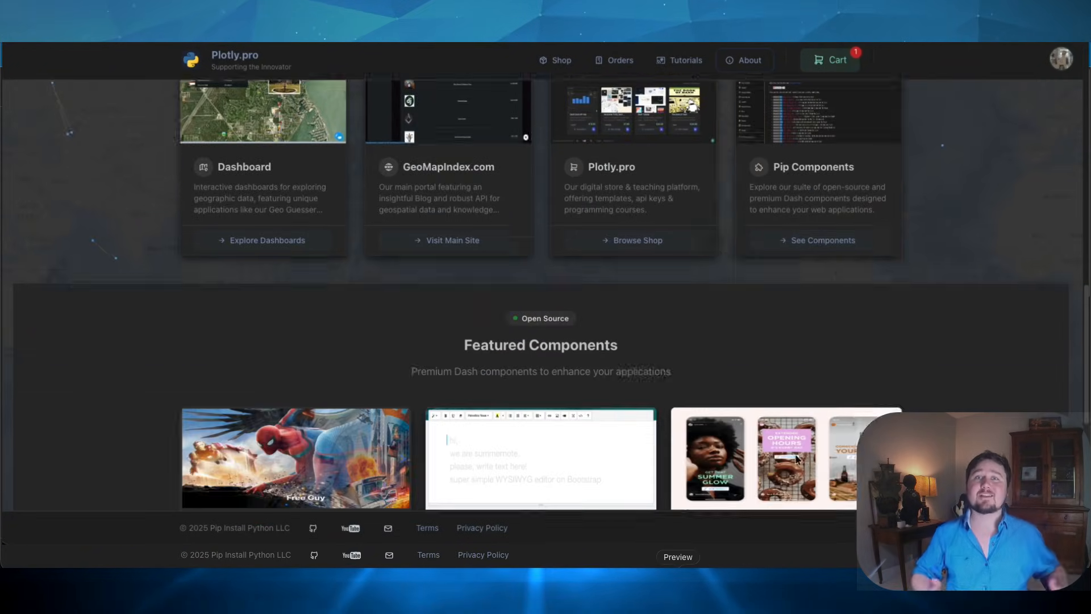
scroll("down", 3)
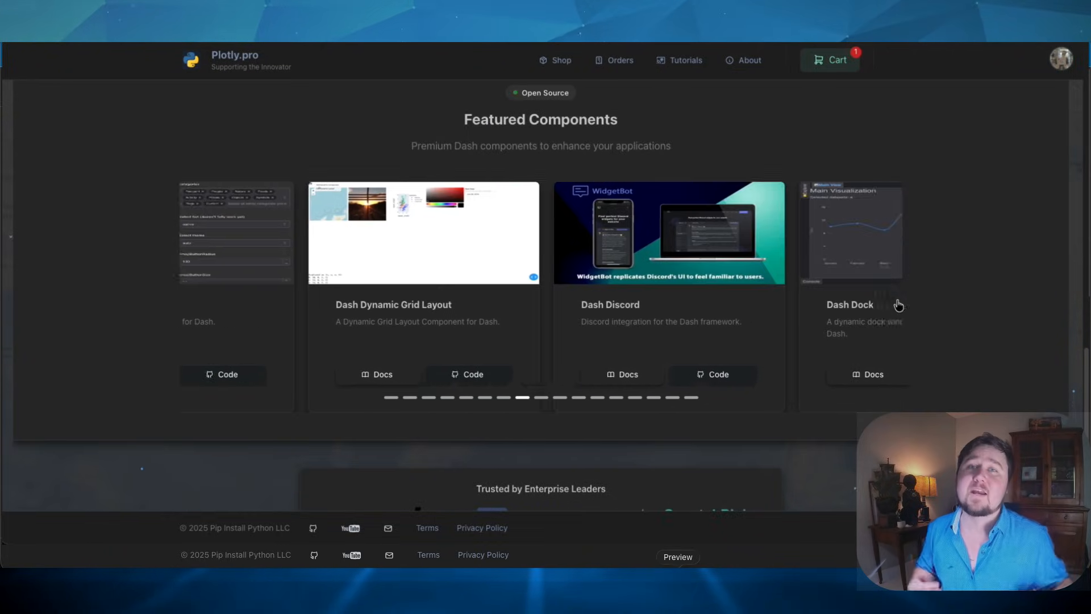
scroll("up", 3)
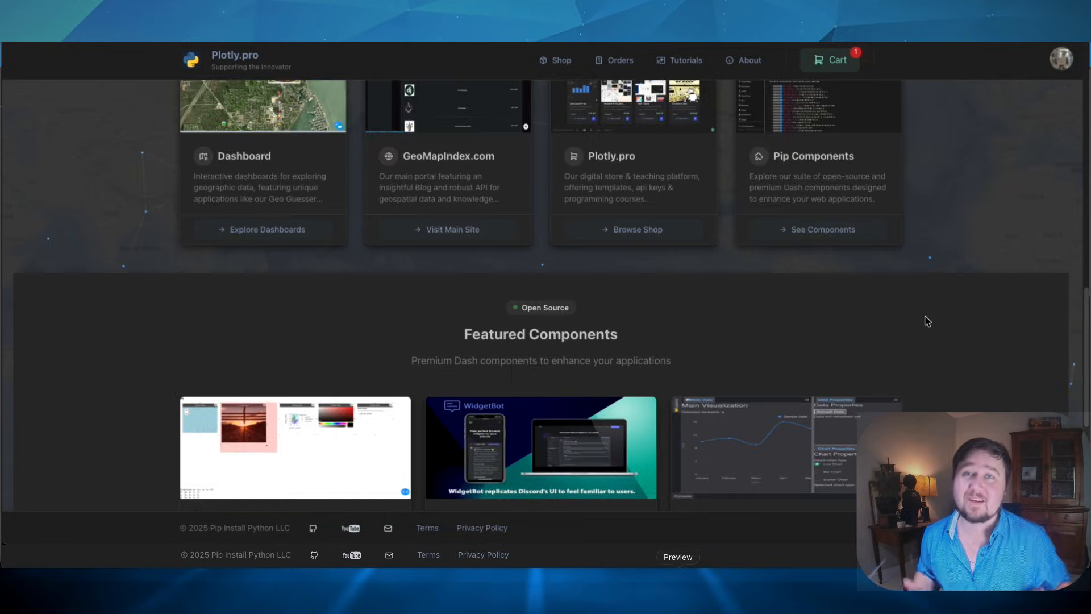
scroll("up", 3)
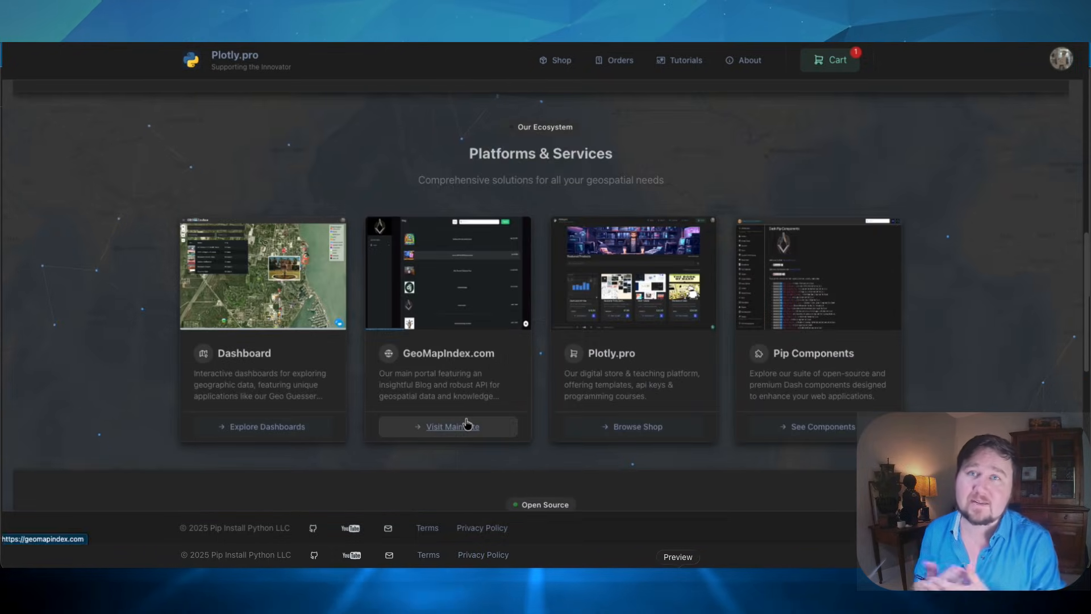
left_click(451, 426)
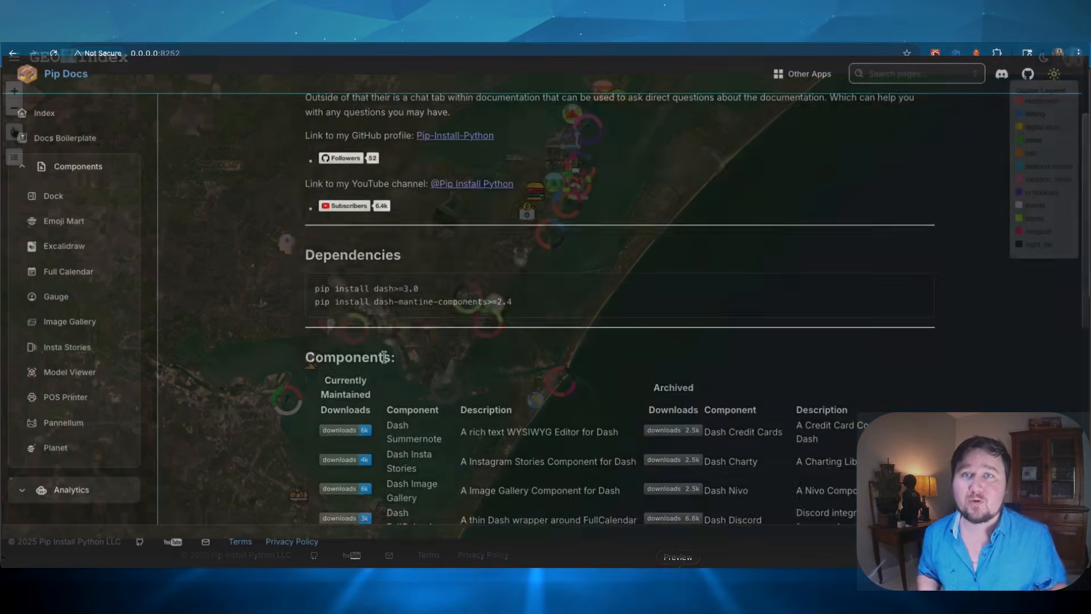
Step: Browse down to the Featured Products listing in the Shop
scroll("down", 3)
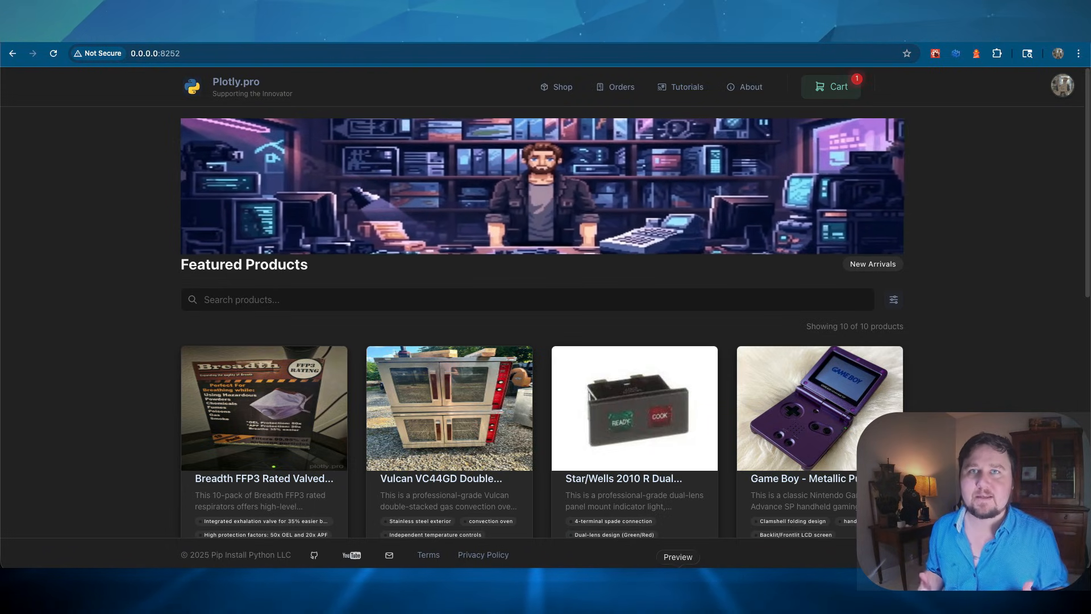
scroll("down", 3)
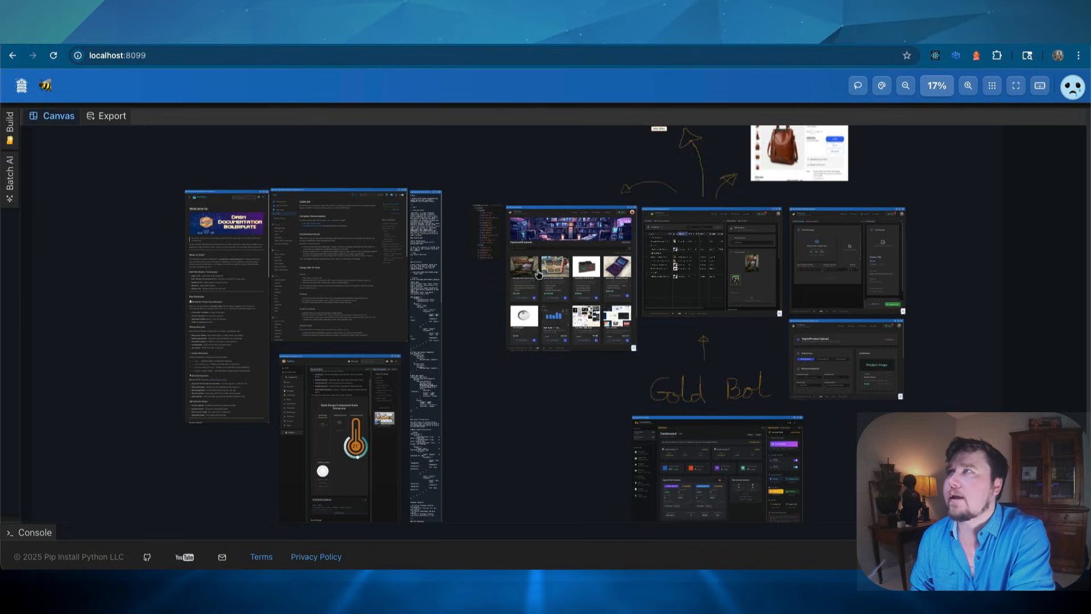
left_click_drag(535, 272, 479, 324)
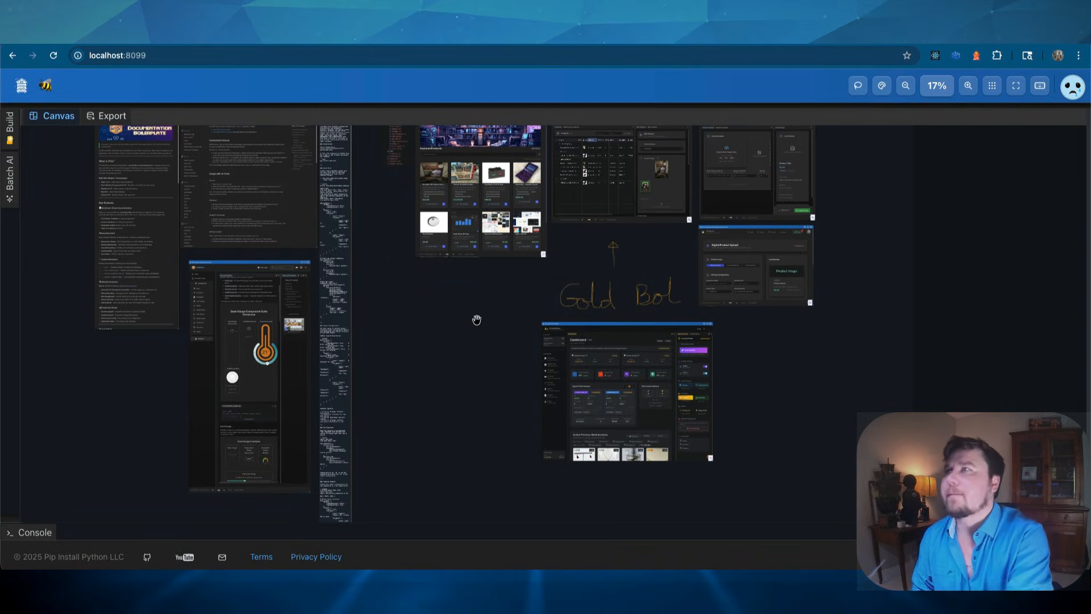
left_click_drag(476, 320, 450, 499)
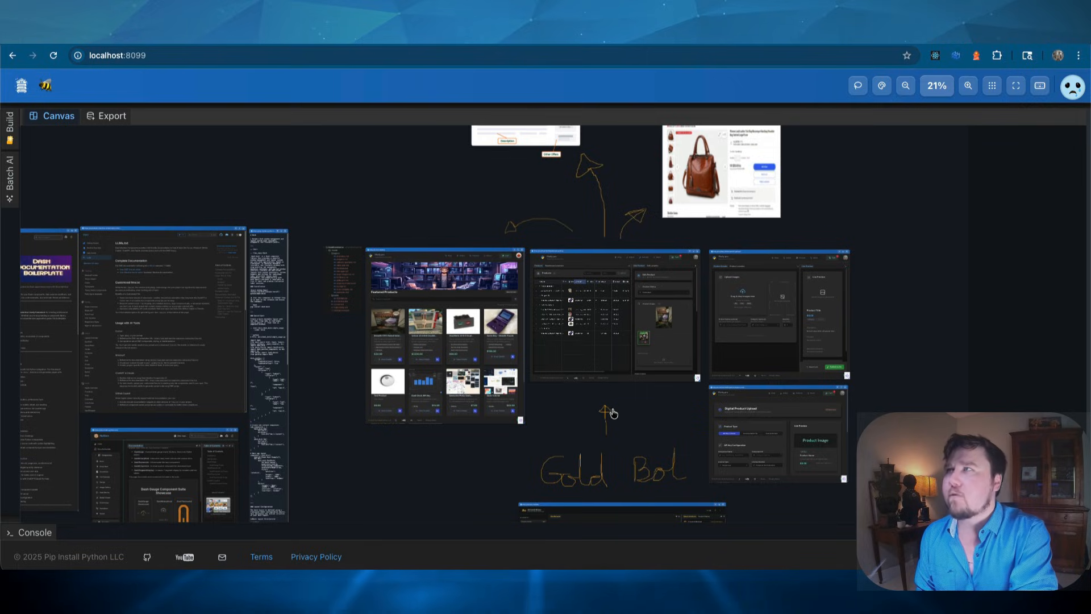
left_click_drag(611, 412, 624, 402)
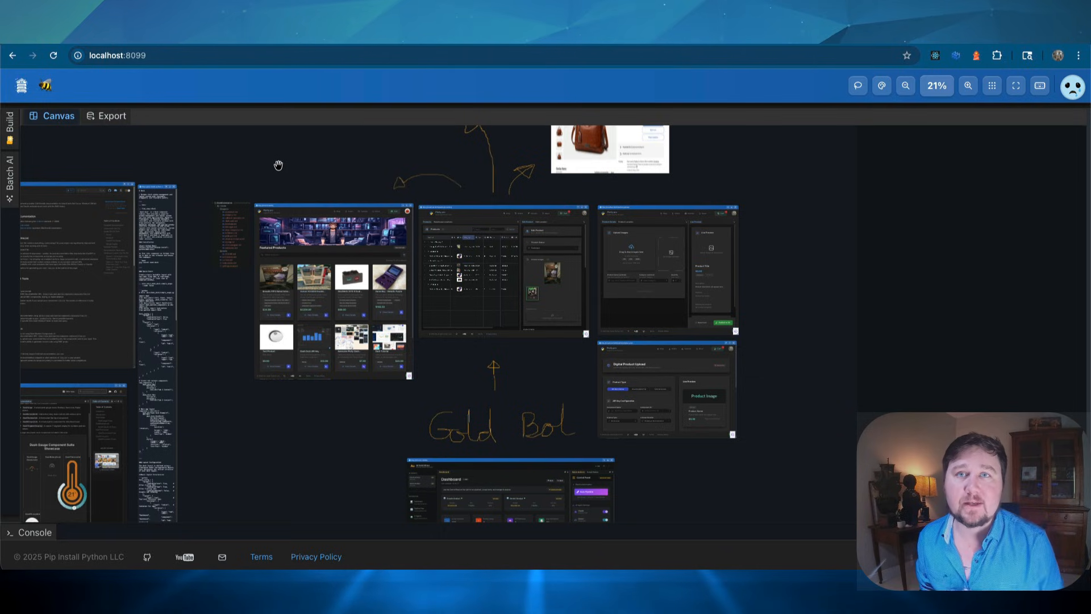
mouse_move(794, 177)
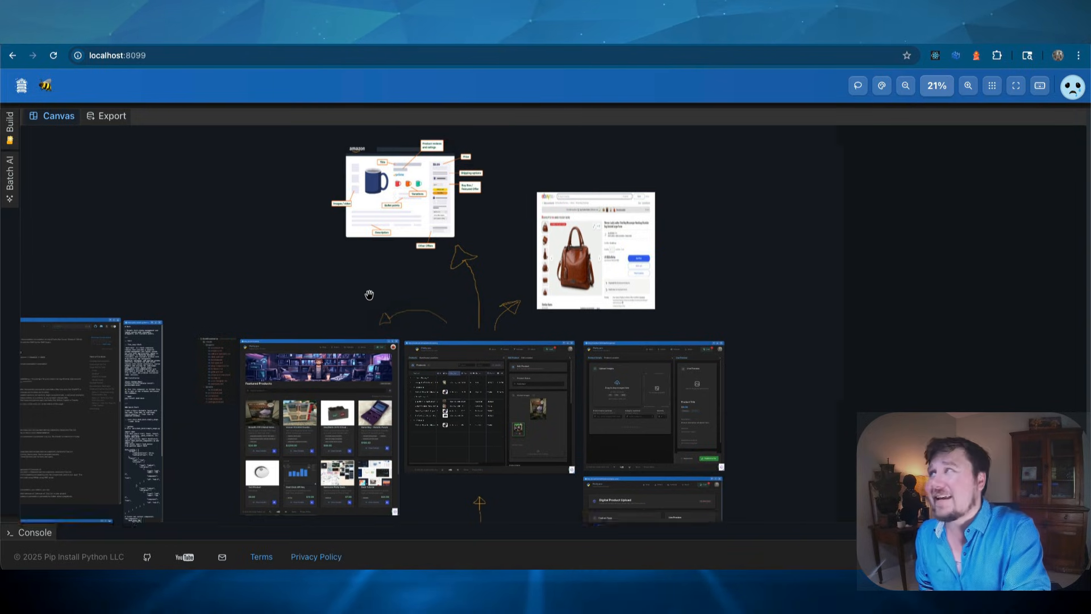
left_click_drag(369, 294, 399, 313)
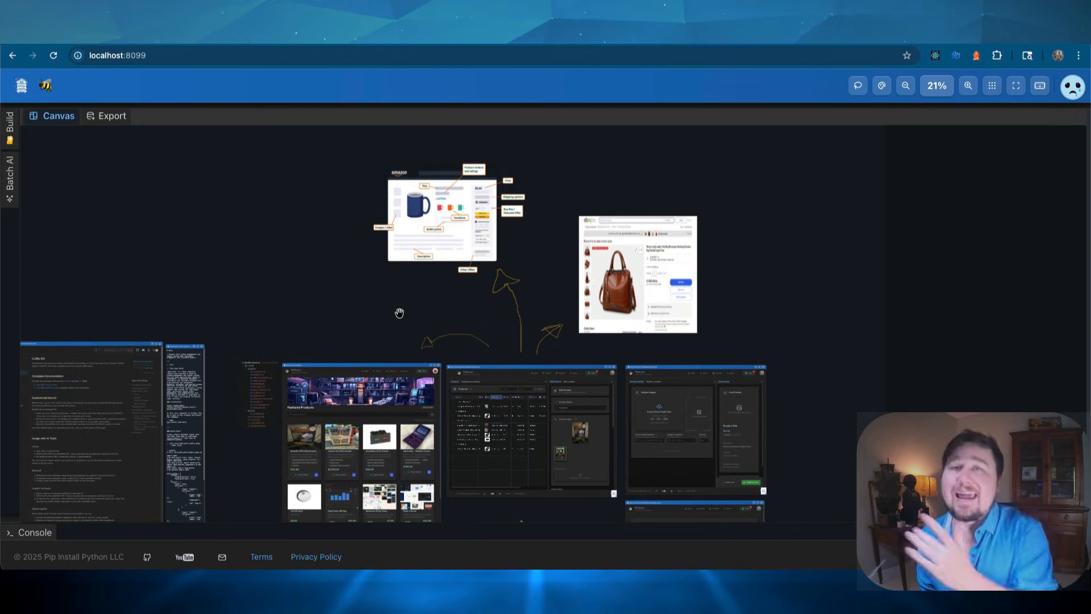
mouse_move(377, 317)
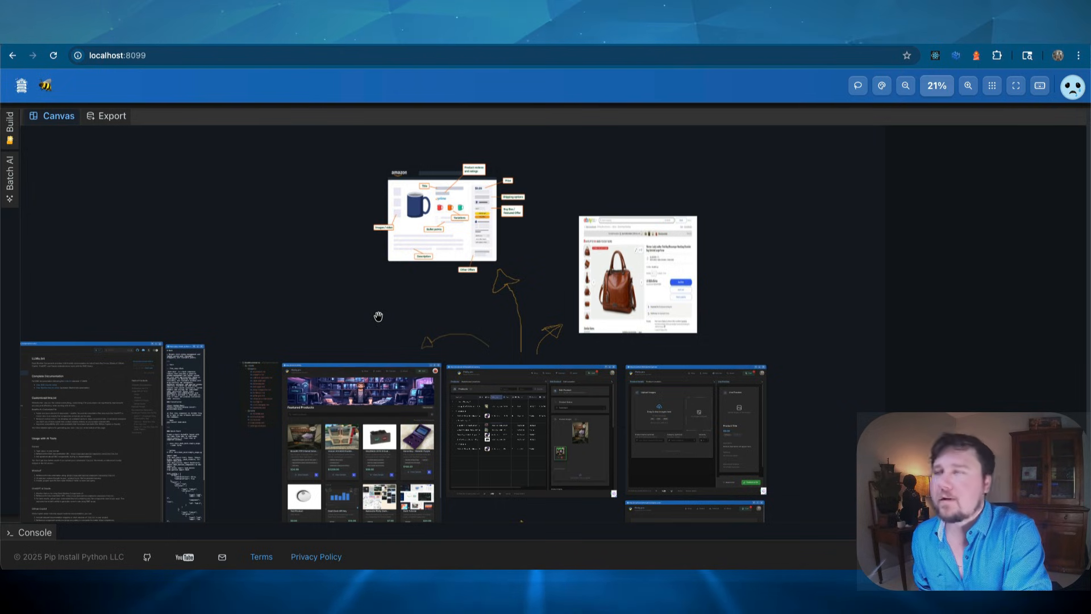
left_click_drag(379, 316, 838, 212)
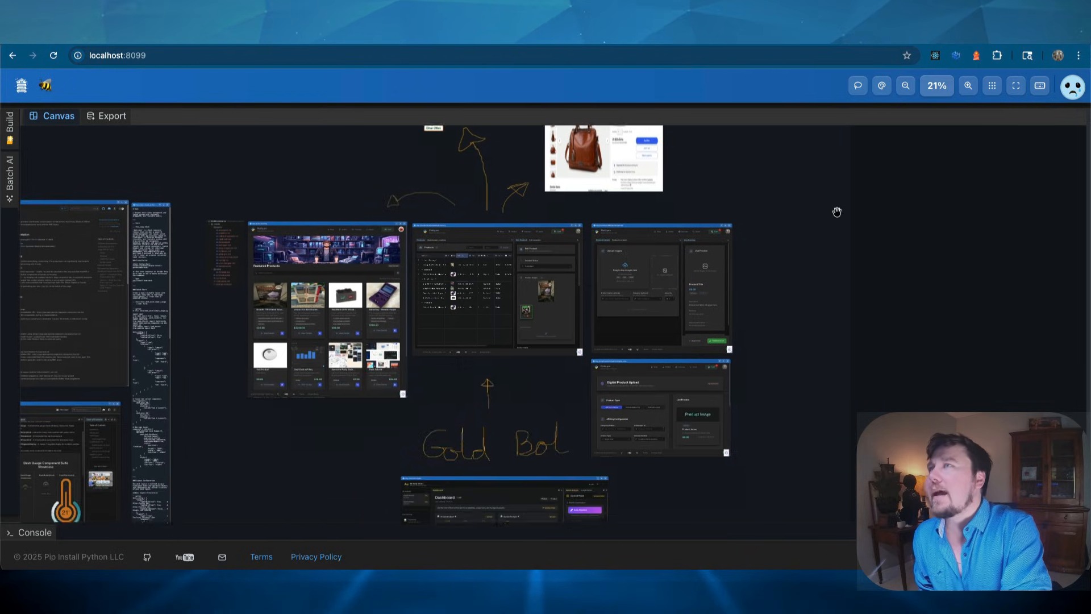
left_click_drag(838, 211, 790, 443)
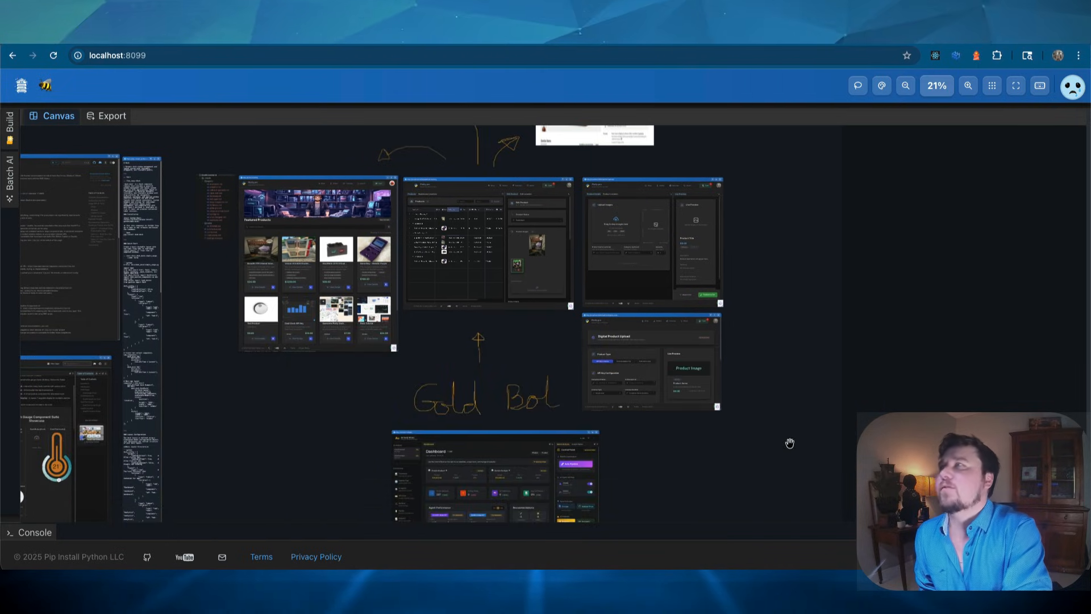
left_click_drag(789, 442, 822, 408)
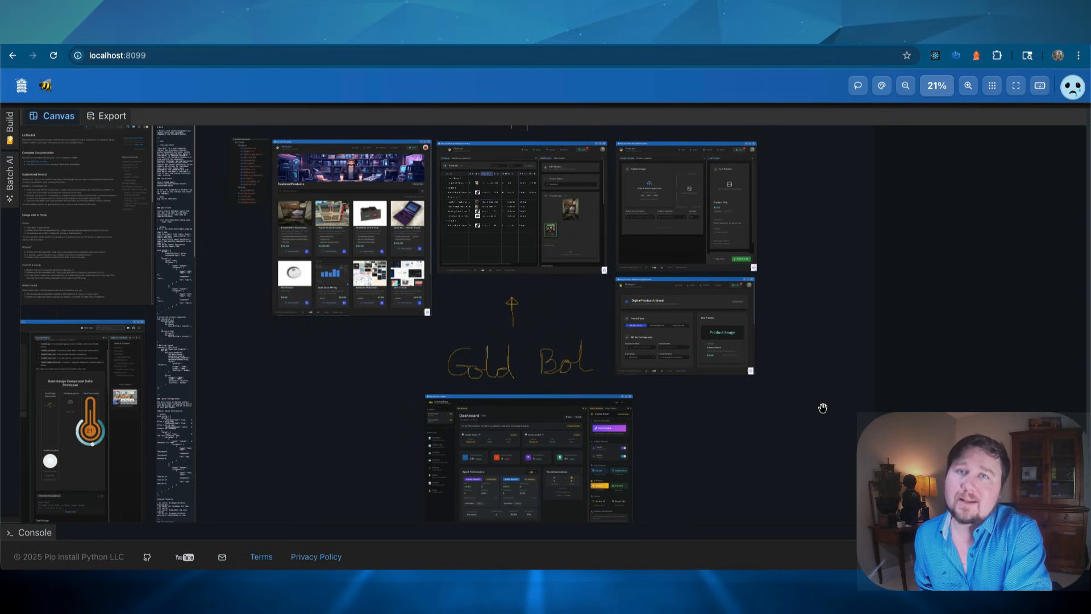
left_click_drag(821, 407, 903, 285)
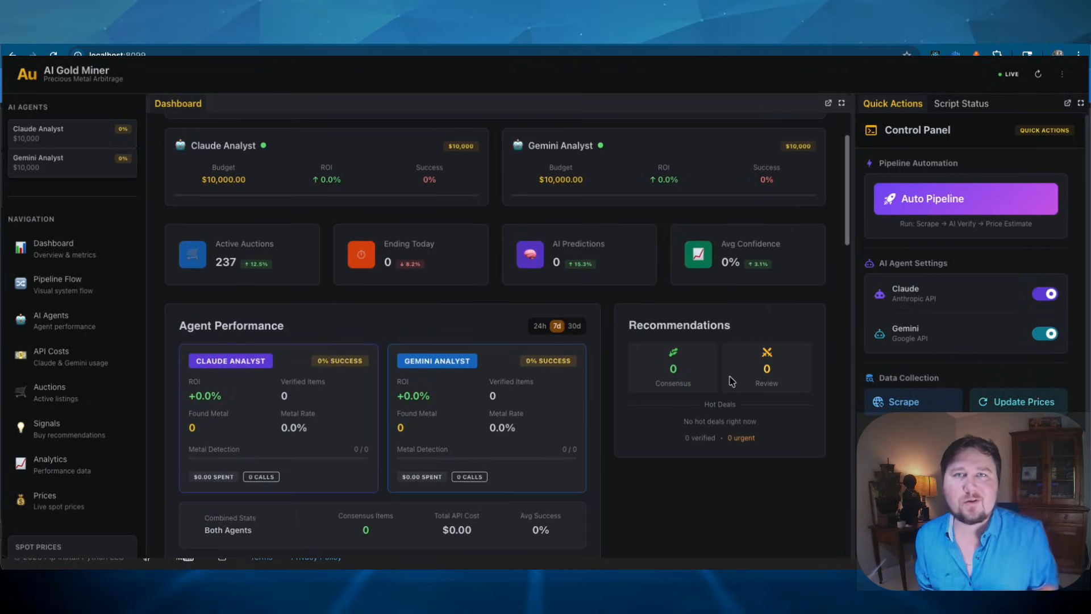
Step: Review the auction listings and Pipeline Flow, then view the pendant's full AI analysis
scroll("down", 3)
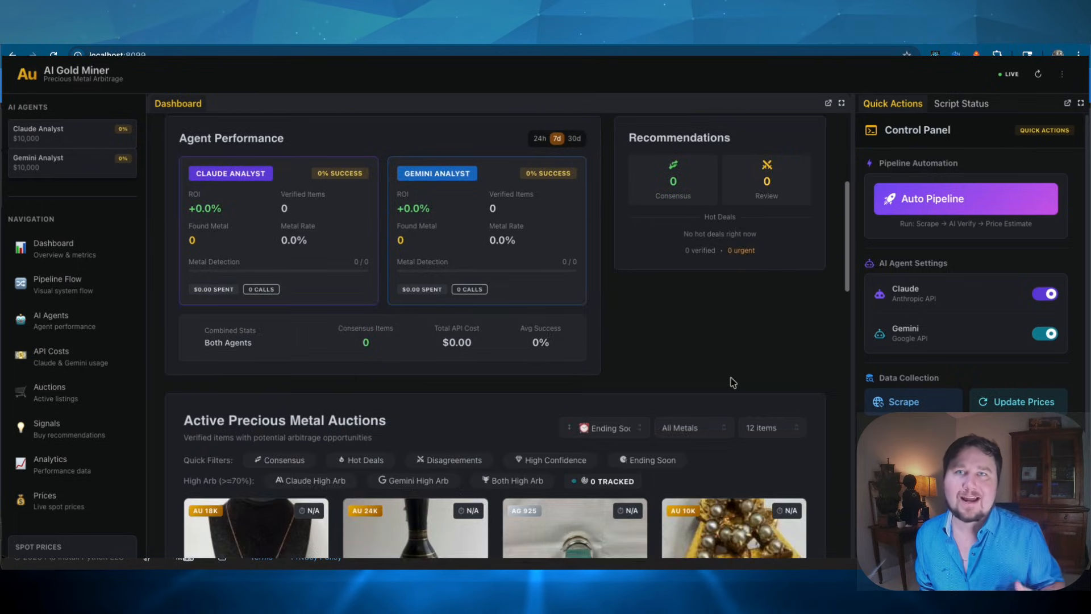
scroll("down", 3)
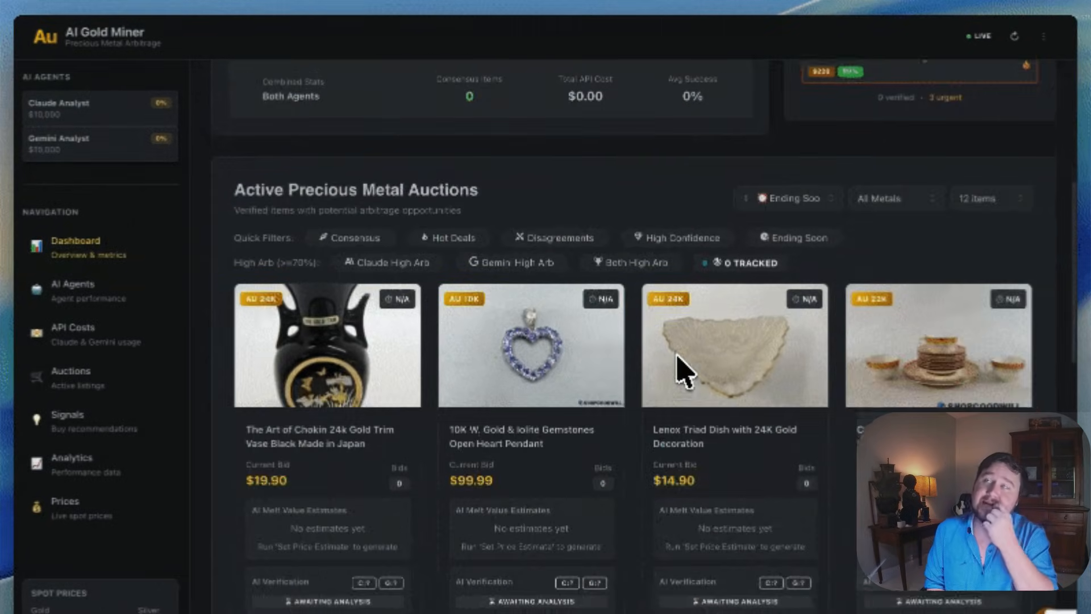
scroll("down", 3)
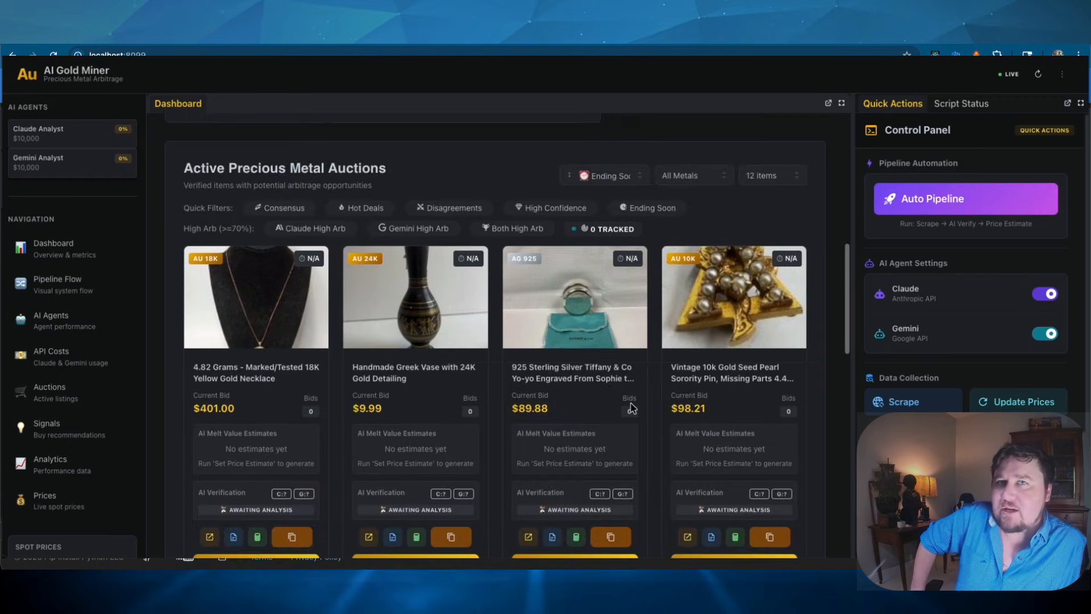
scroll("down", 3)
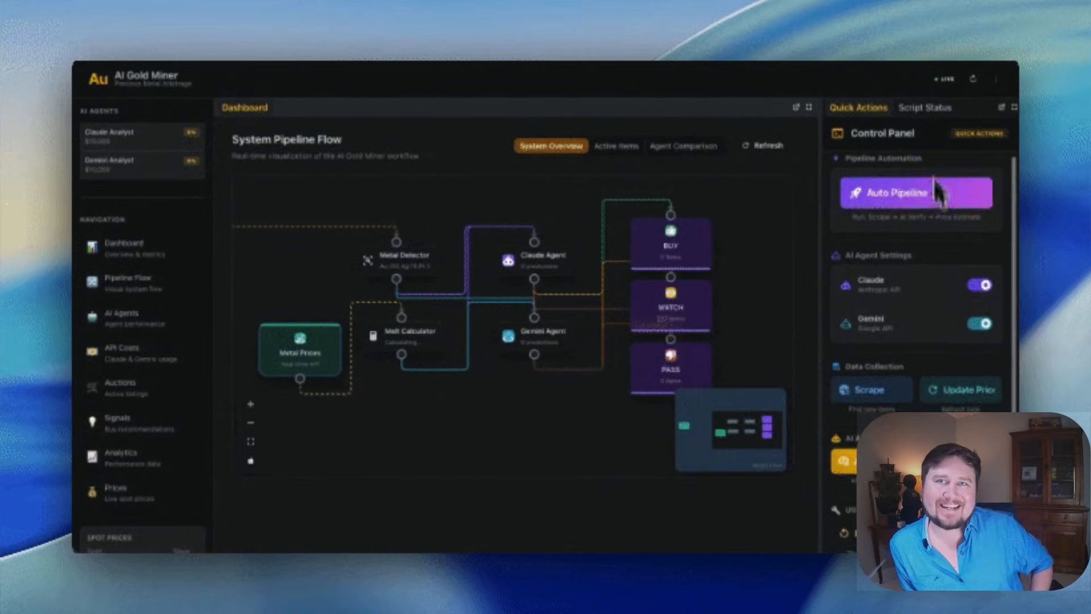
left_click(924, 107)
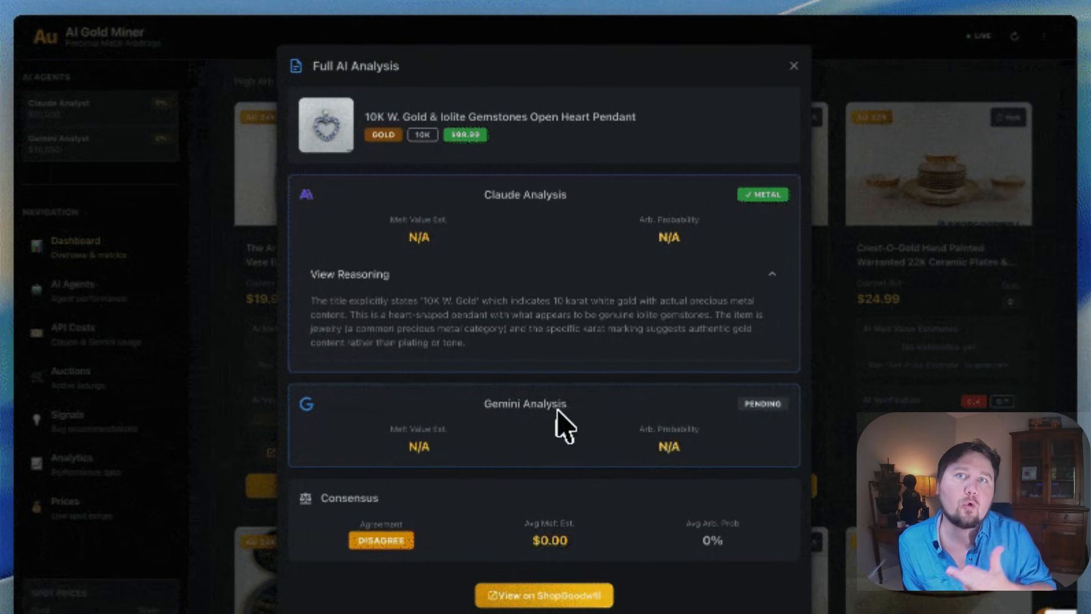
Step: Leave the analysis and inspect the failed Gemini verification call for the 18K gold pendant under API Costs
left_click(792, 66)
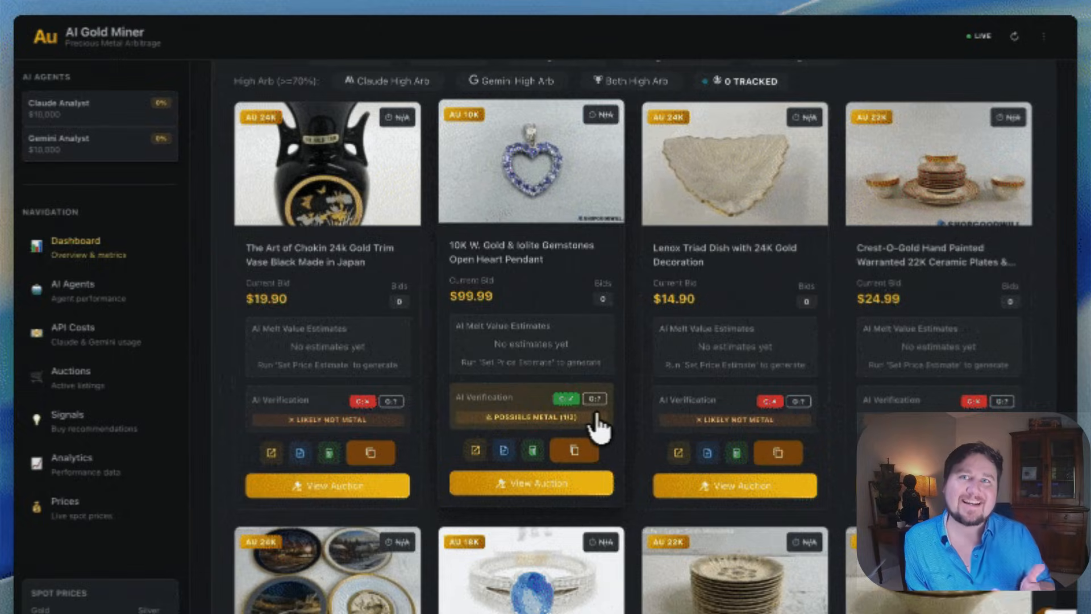
left_click(532, 452)
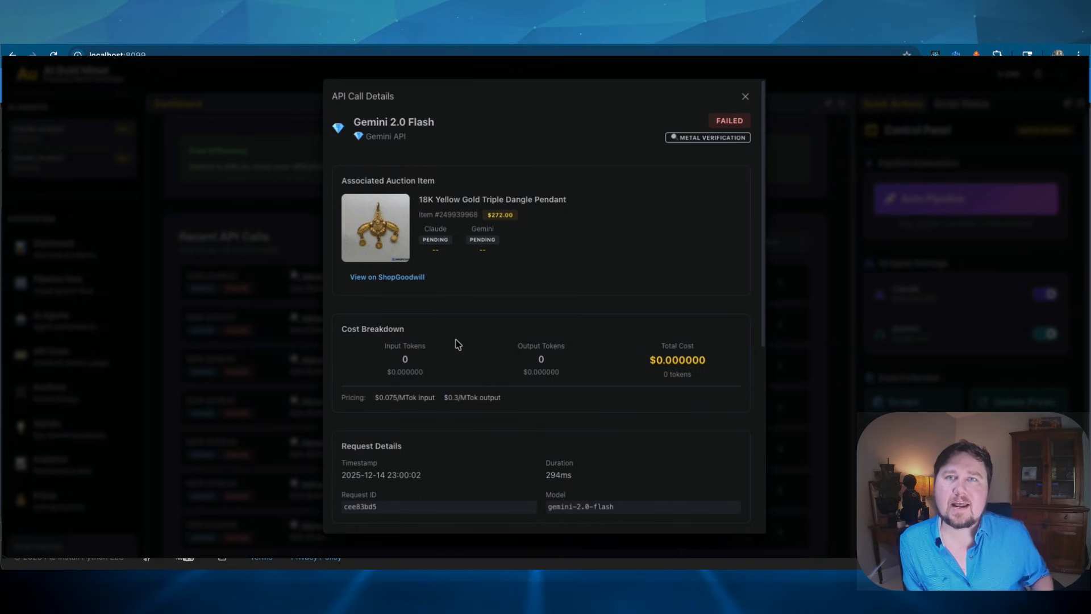
Step: Dismiss the failed call details, inspect the diamond ring's failed Gemini call, and dismiss it too
left_click(745, 95)
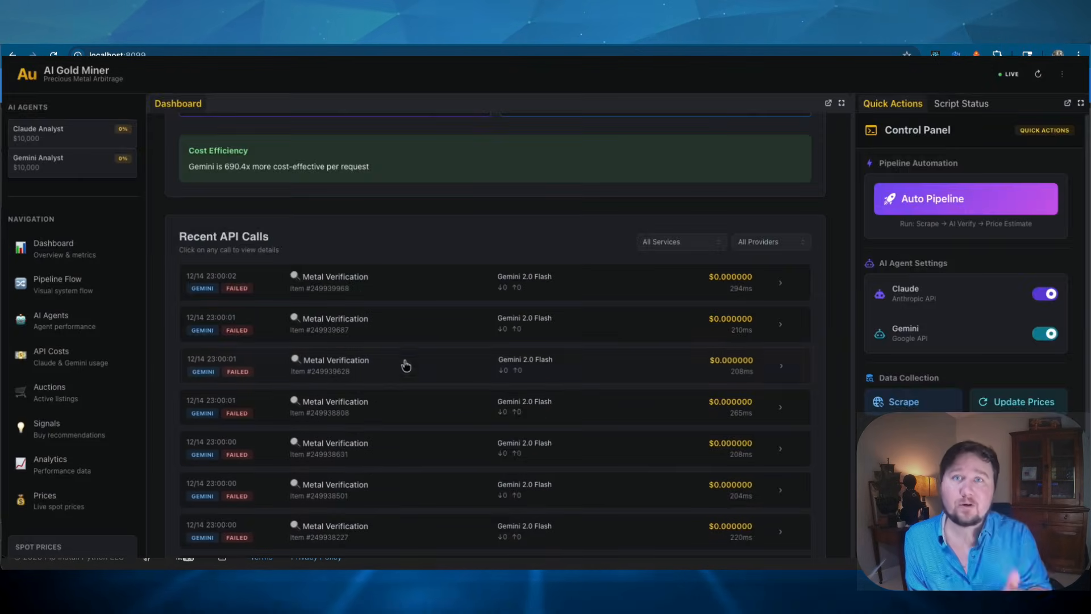
left_click(406, 531)
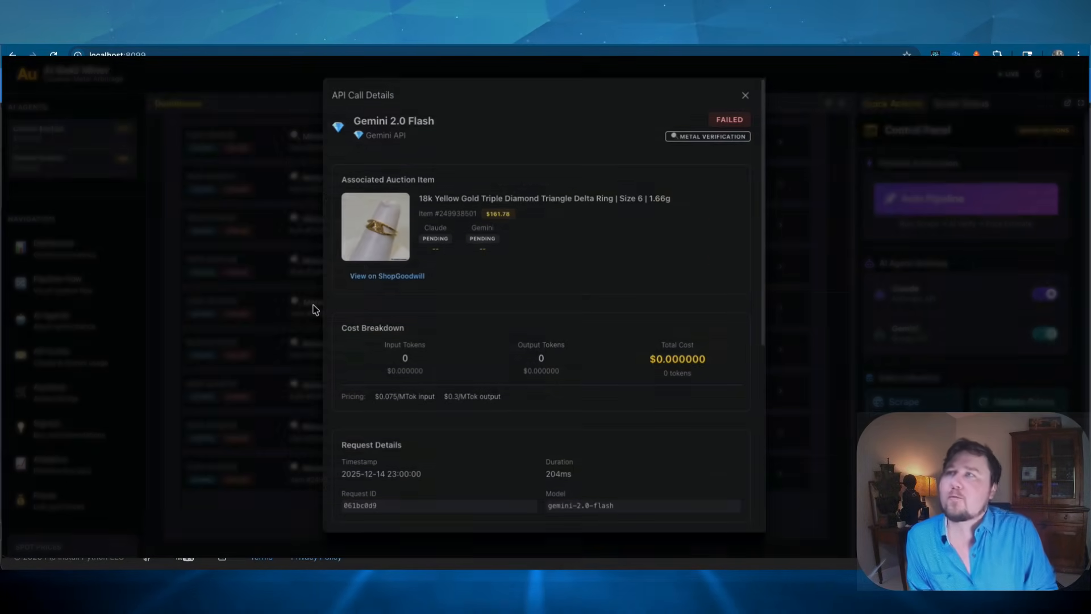
left_click(744, 94)
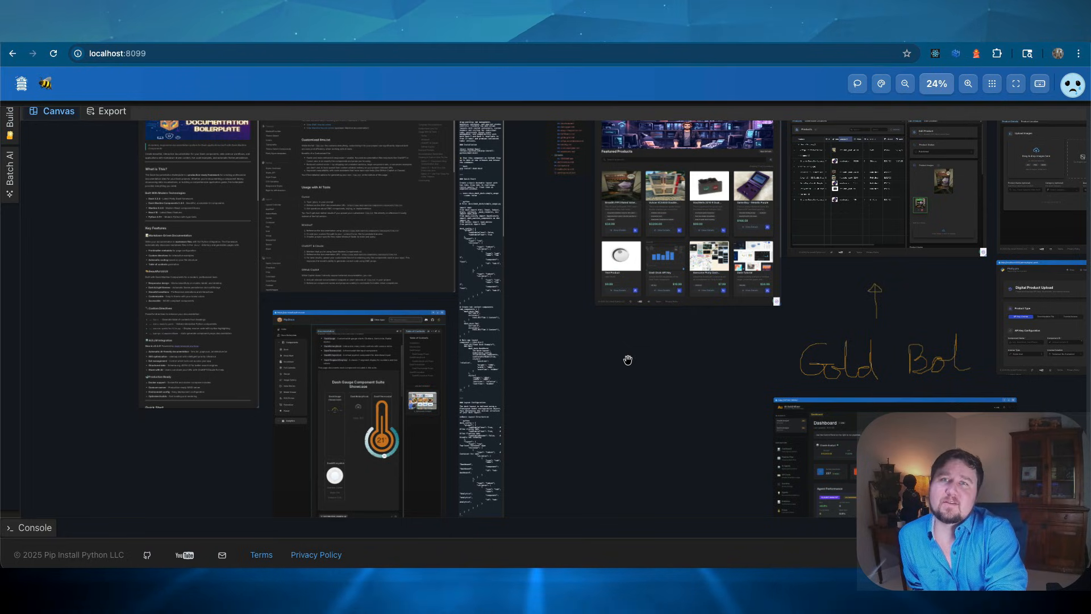
Step: Pan the whiteboard from the app screenshots onto the embedded documentation windows
left_click_drag(628, 361, 649, 416)
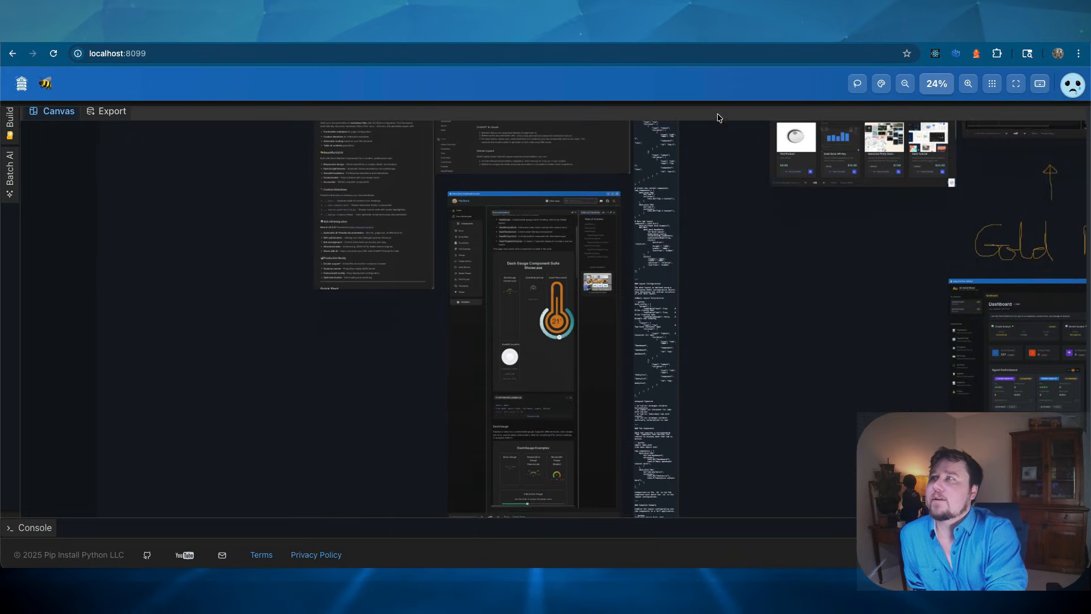
left_click_drag(718, 117, 829, 118)
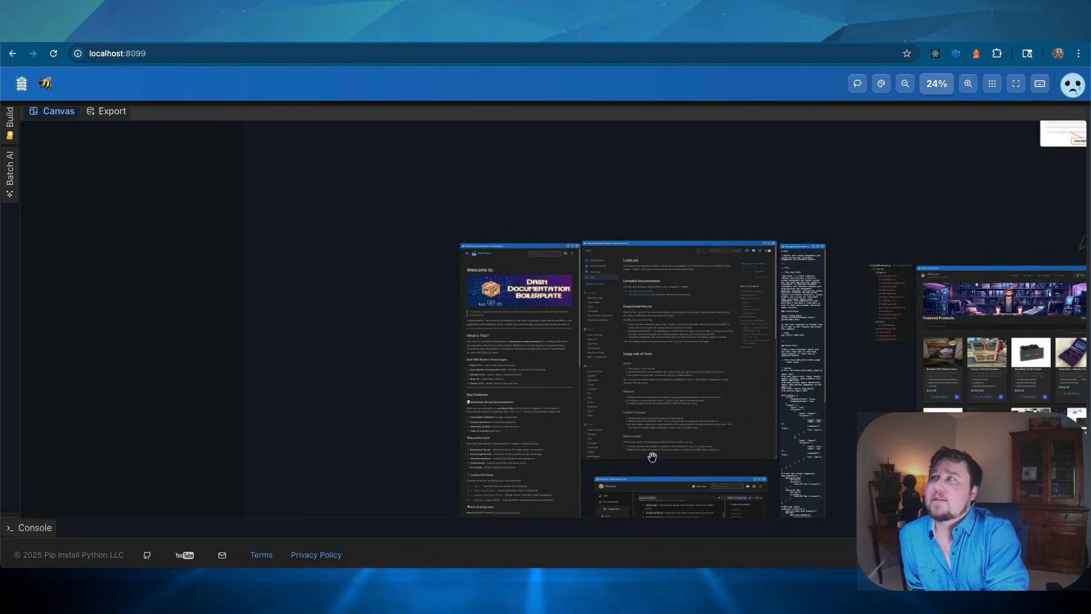
left_click_drag(653, 457, 520, 278)
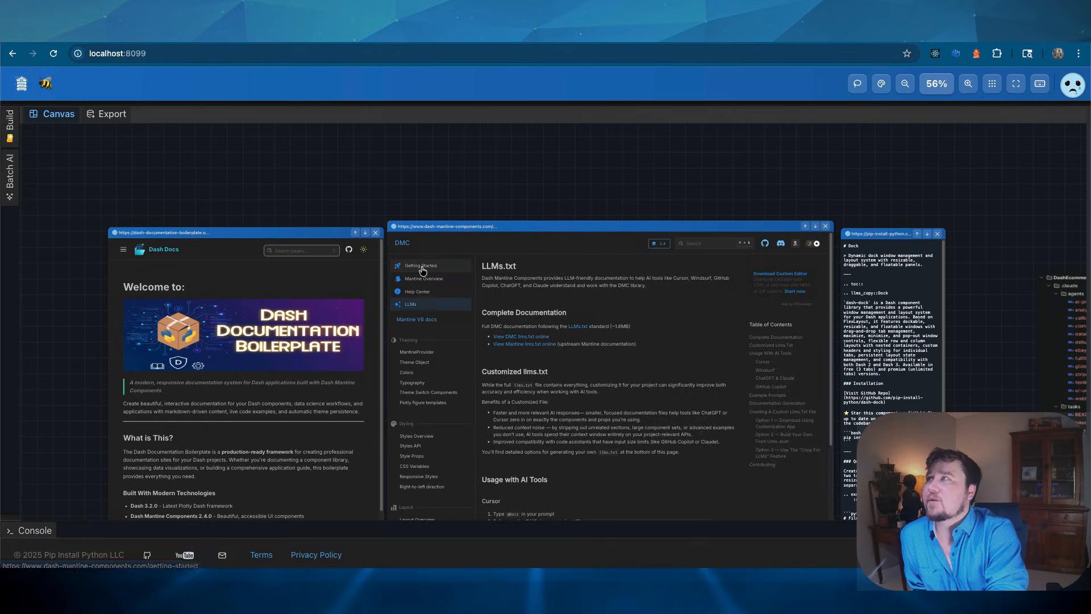
Step: Browse the Dash Mantine Components Getting Started and LLMs pages inside the canvas
left_click(421, 265)
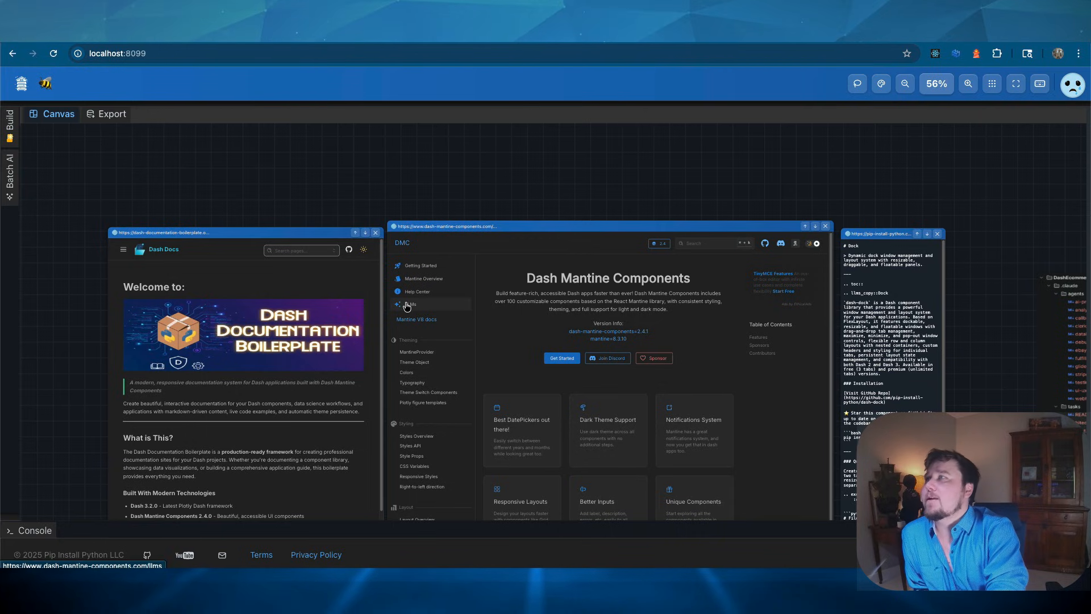
left_click(410, 304)
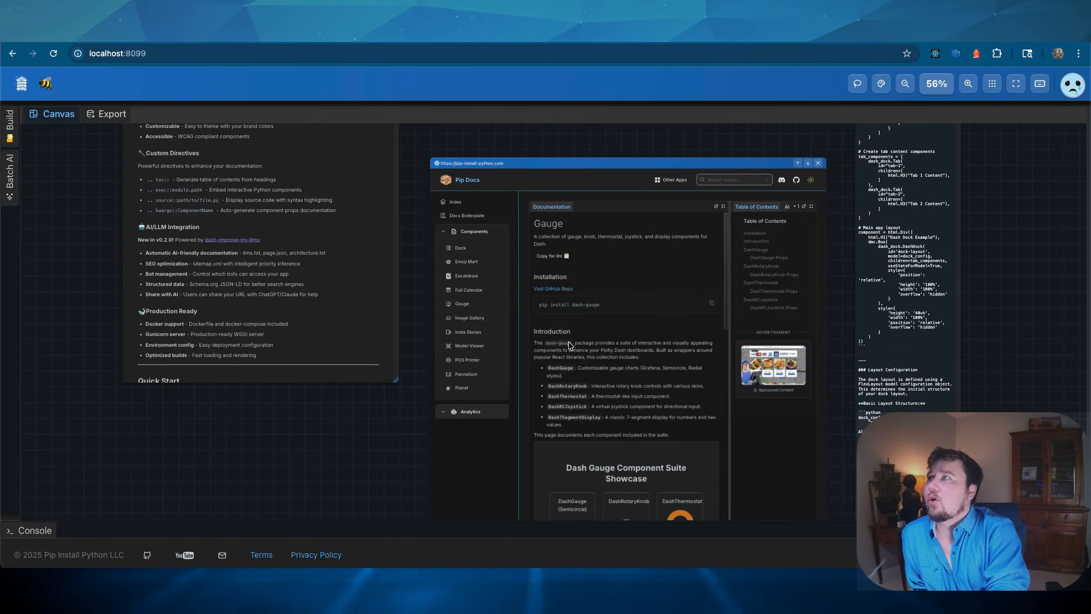
mouse_move(553, 256)
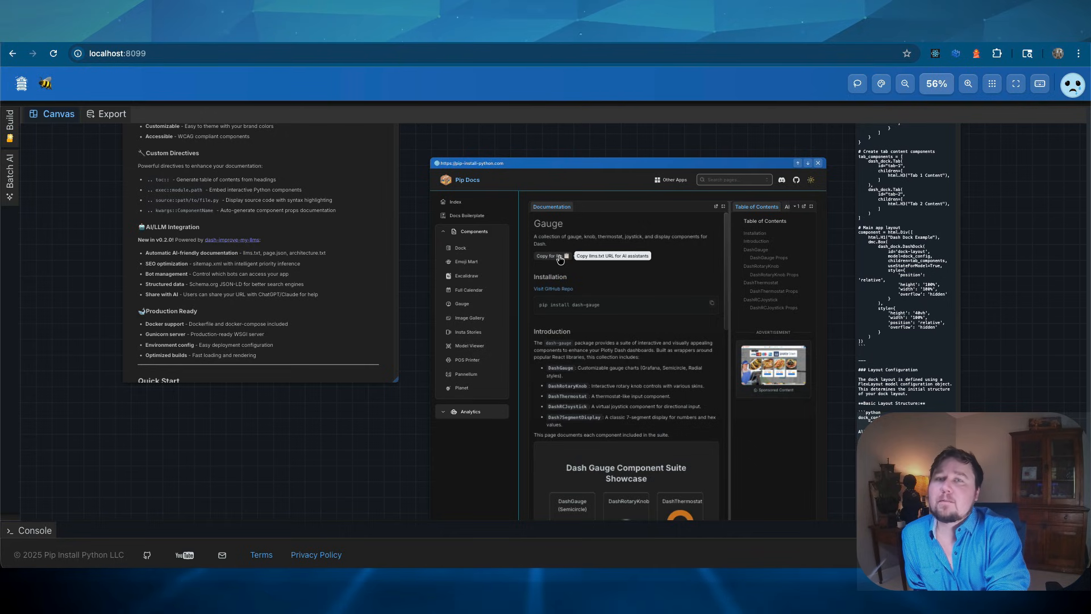
mouse_move(986, 271)
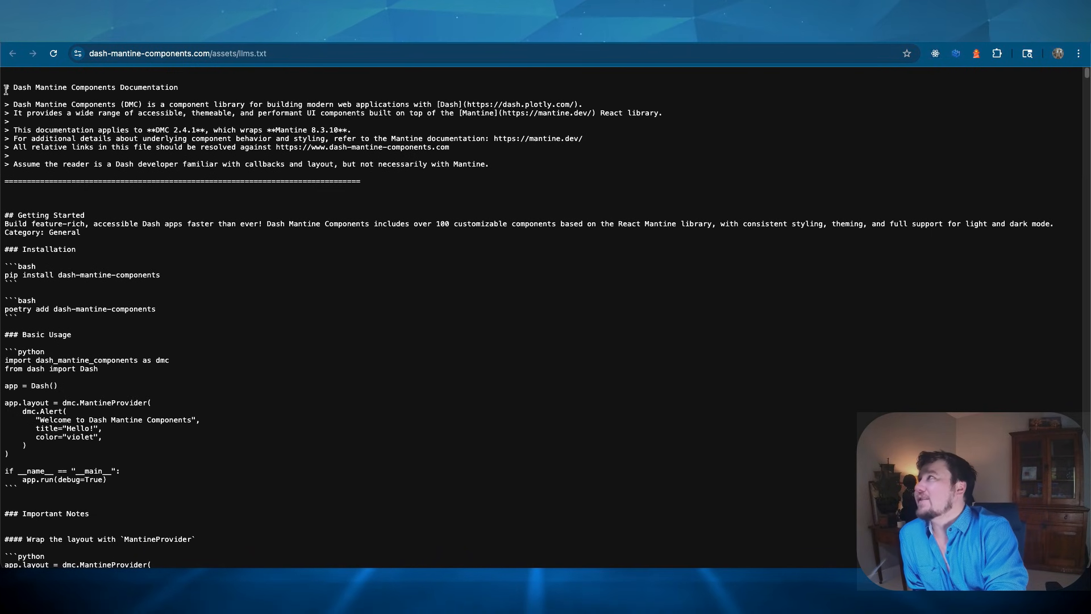
Step: Read down the Dash Mantine Components llms.txt into its component examples and prop listings
scroll("down", 3)
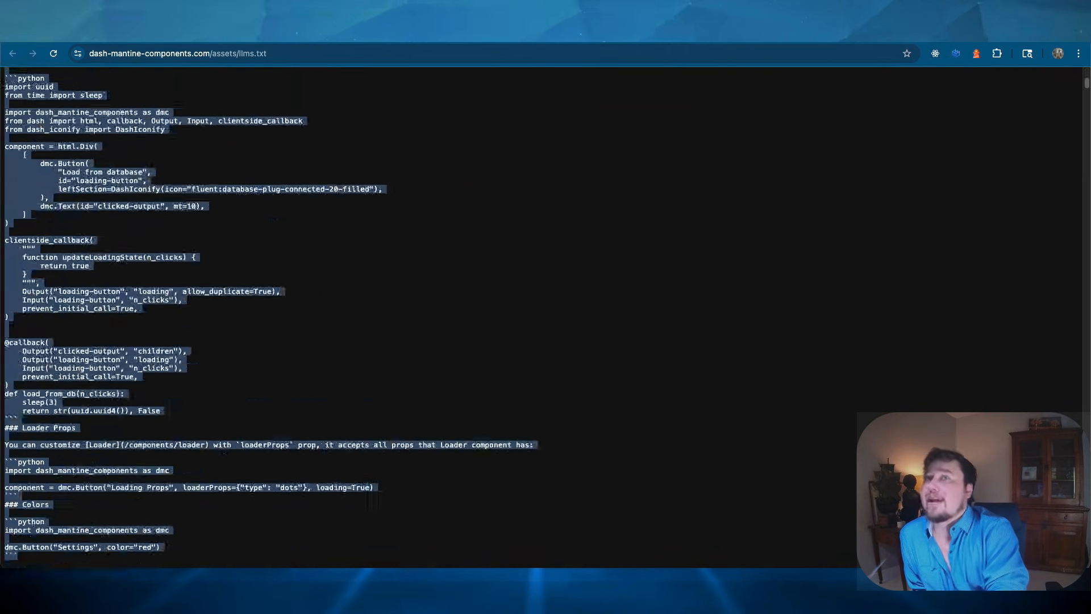
scroll("down", 3)
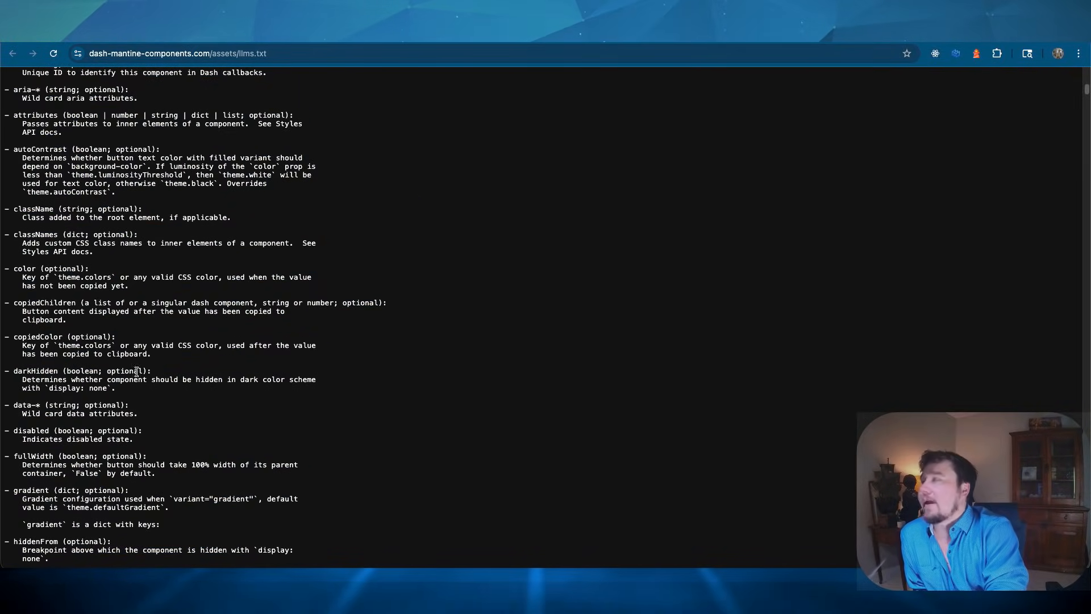
mouse_move(136, 362)
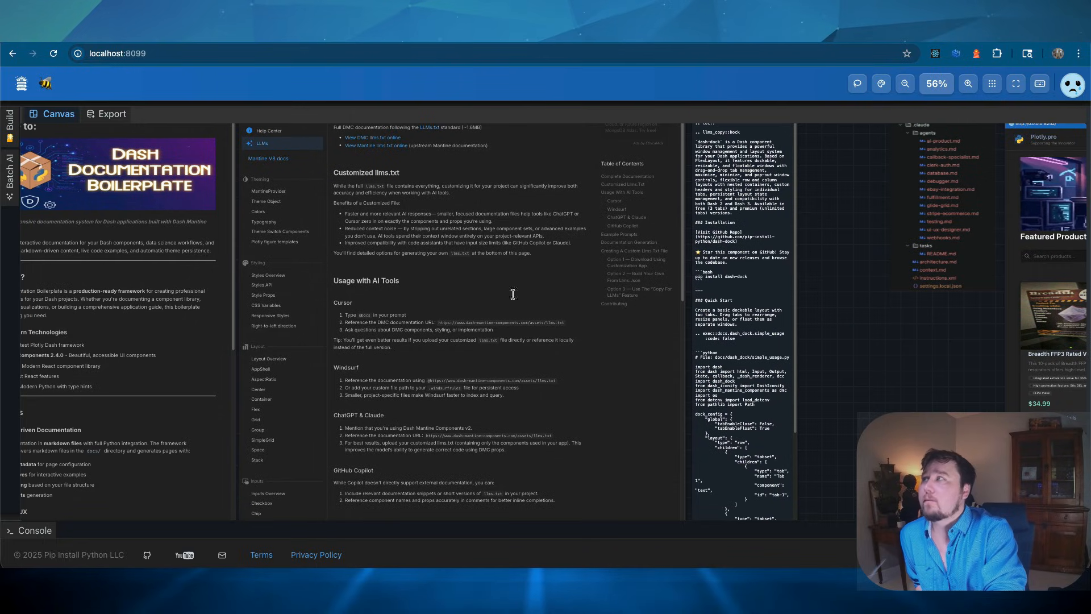
Step: Advance to the Claude Code In App Development slide with the .claude agents folder tree
scroll("down", 3)
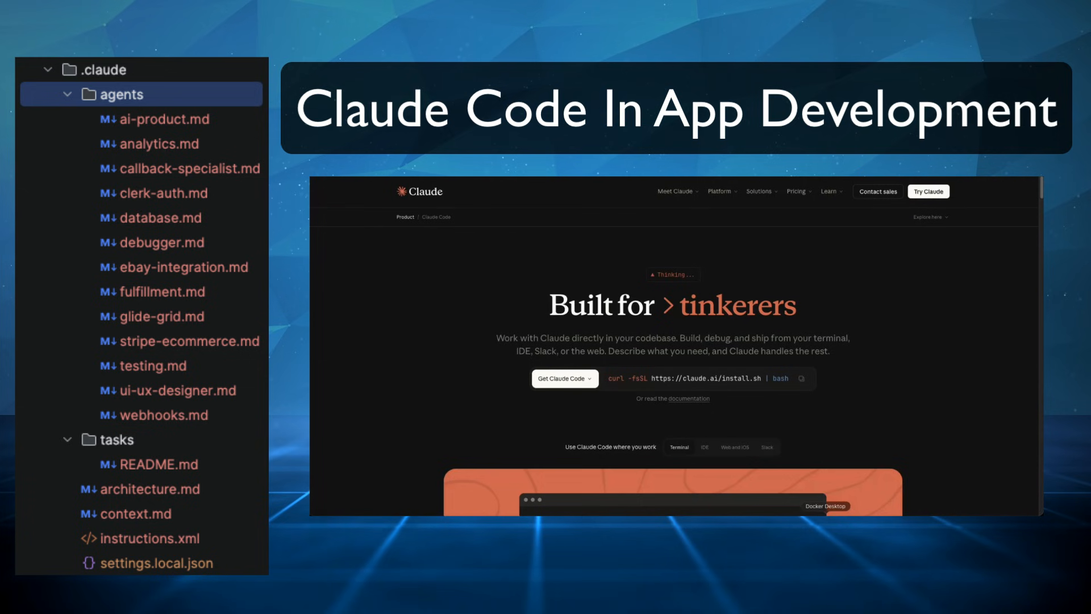
Step: Move past the slide to the DashEcommerce project's app.py in PyCharm
scroll("down", 3)
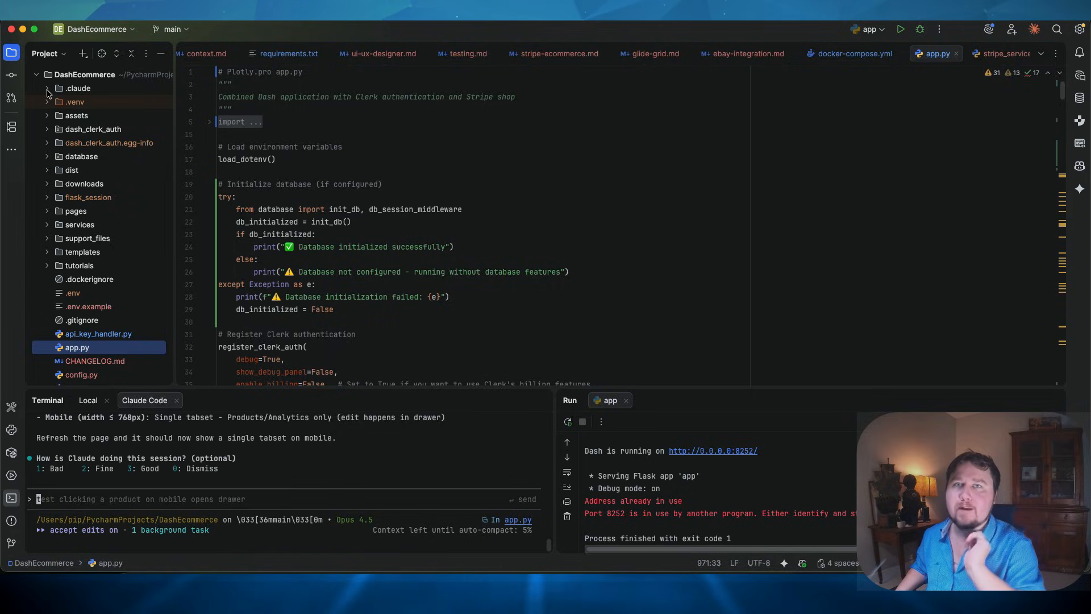
Step: Expand the .claude and agents folders and view settings.local.json and instructions.xml
left_click(47, 88)
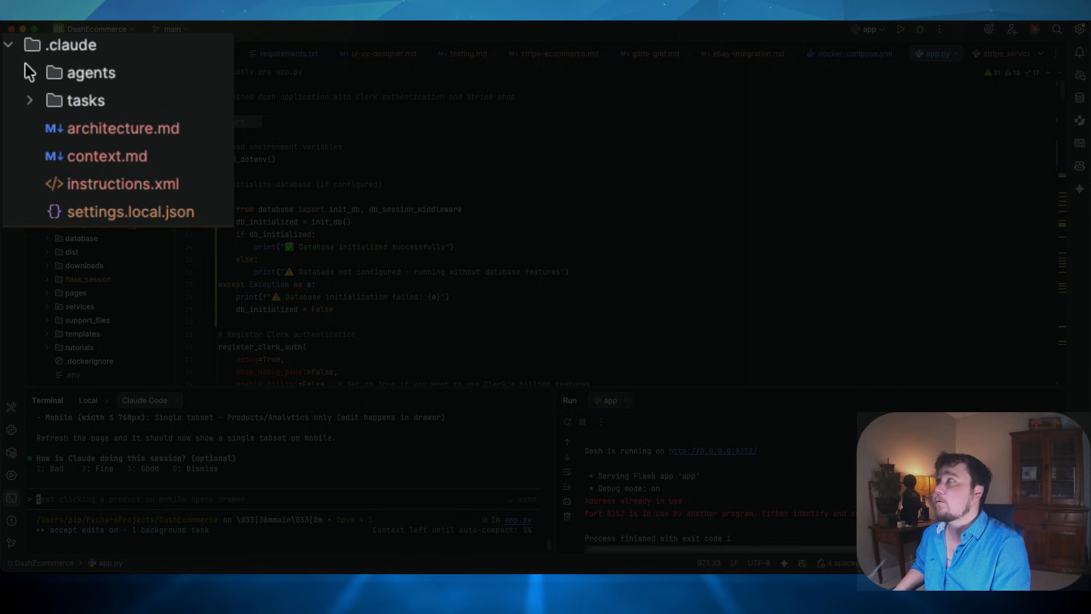
left_click(91, 73)
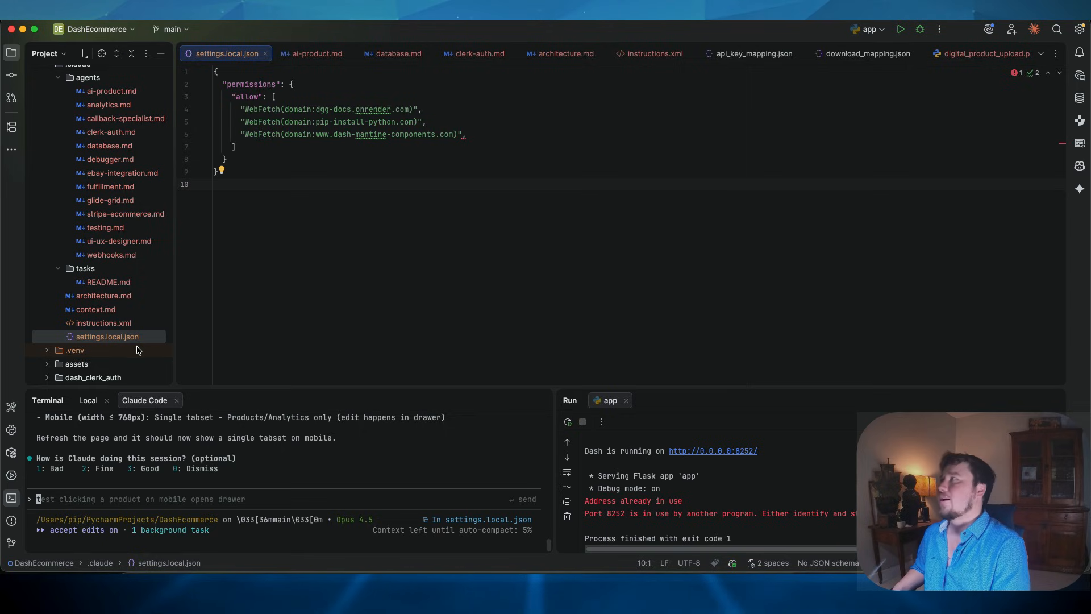
left_click(102, 322)
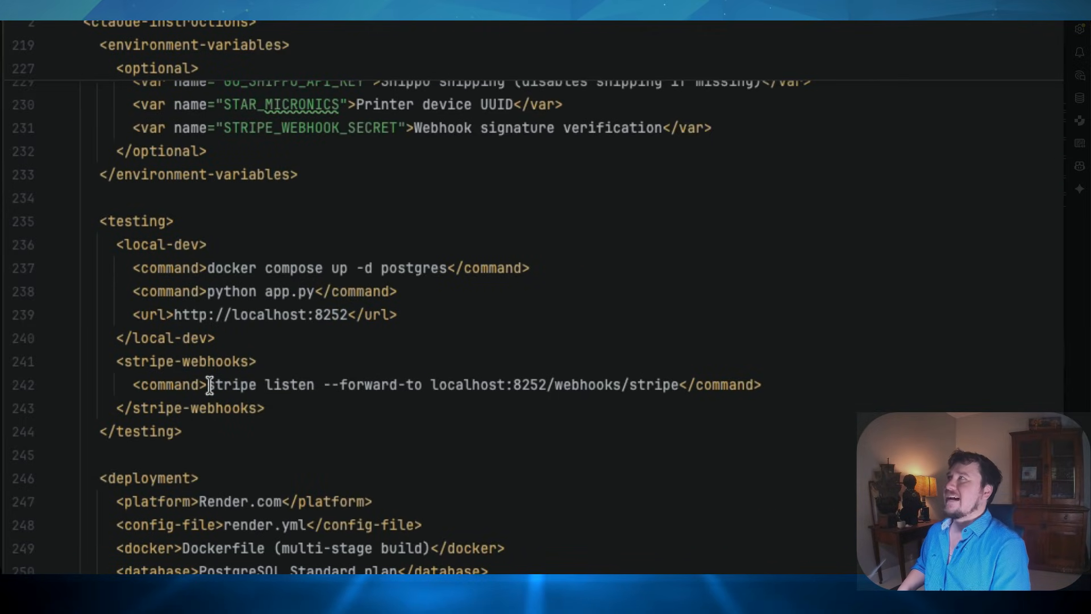
scroll("up", 3)
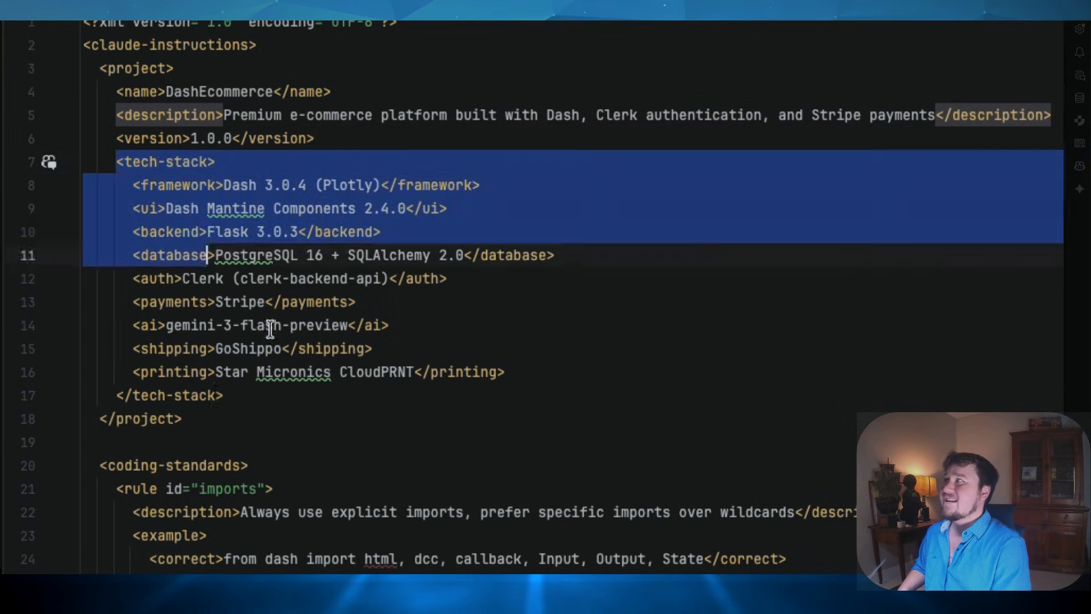
scroll("down", 3)
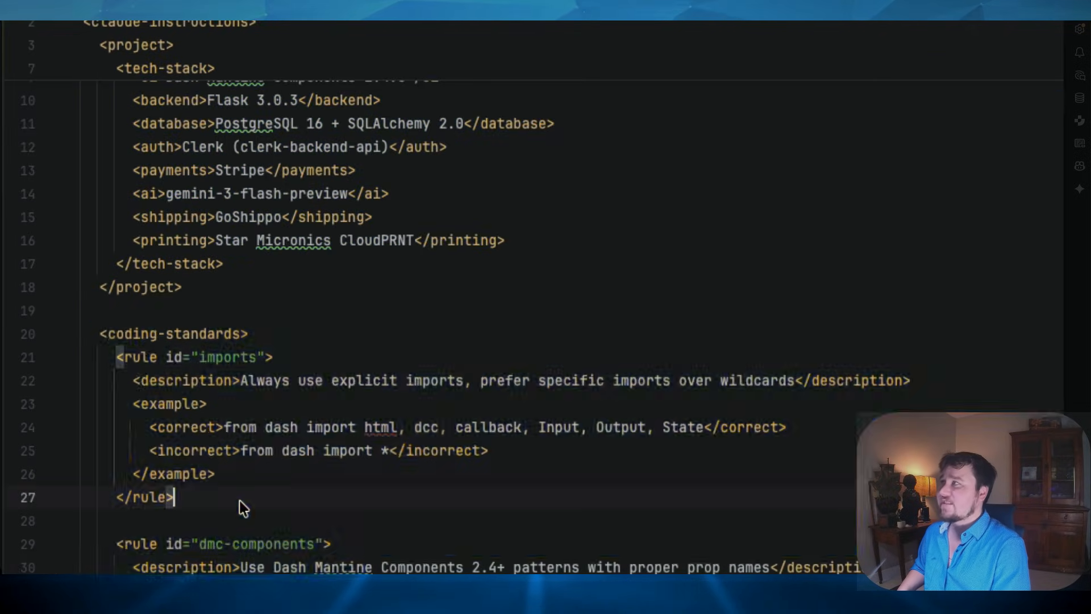
scroll("down", 3)
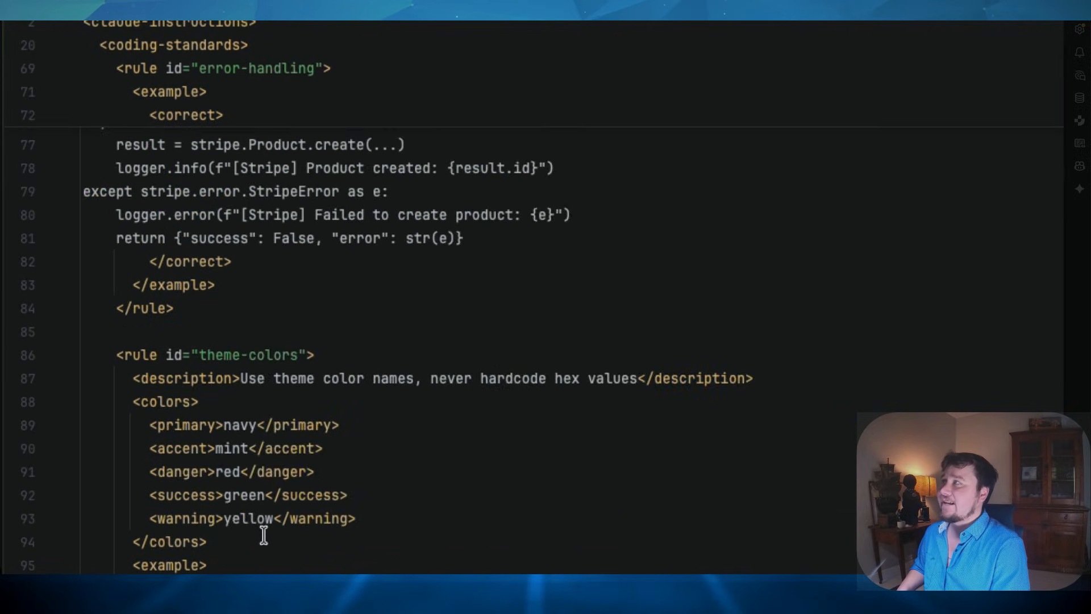
scroll("down", 3)
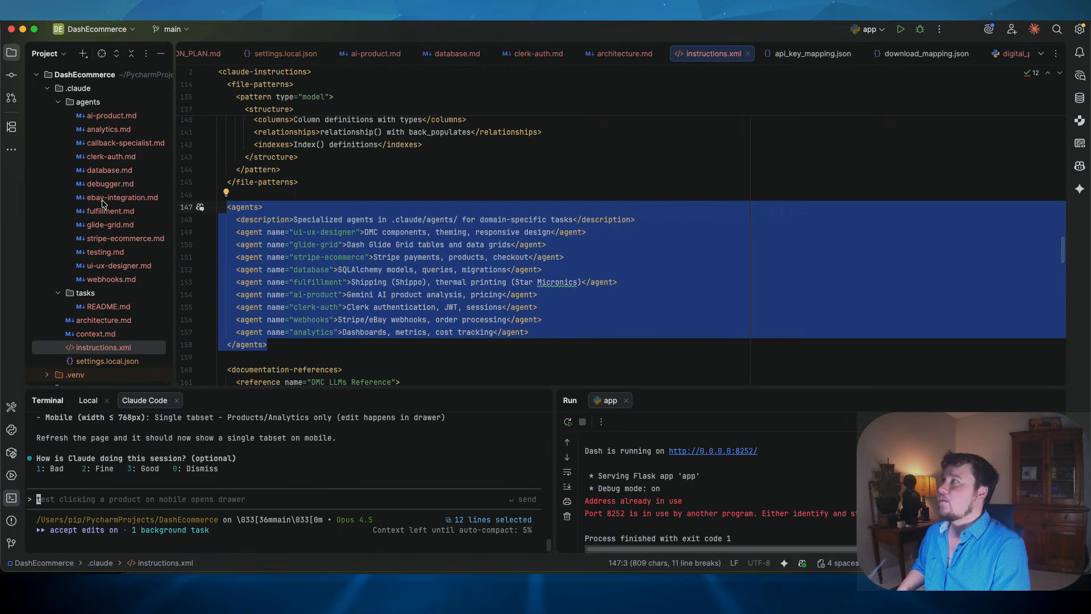
scroll("down", 3)
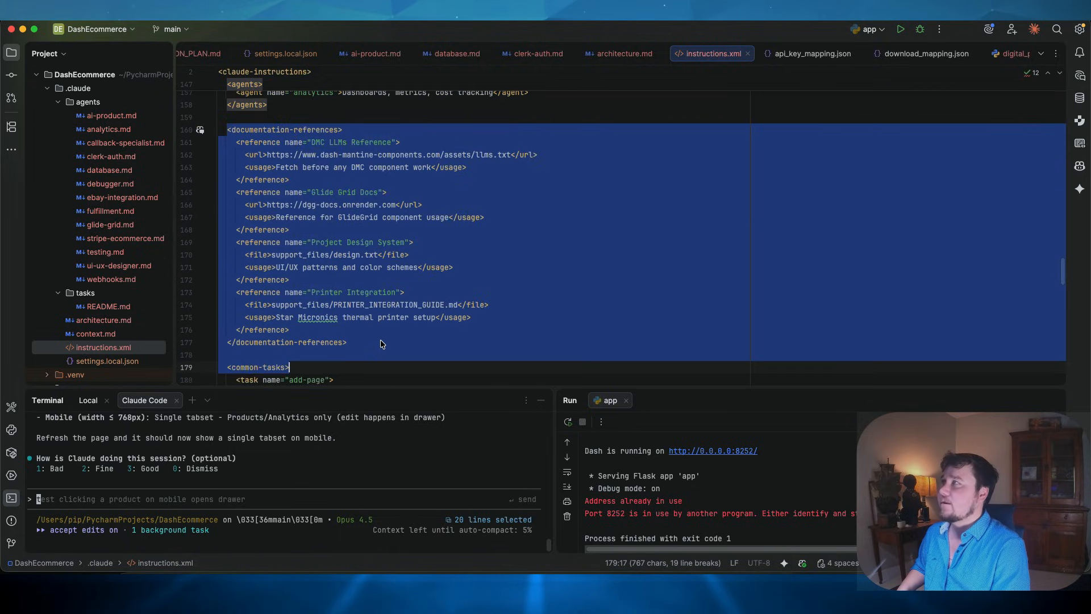
scroll("down", 3)
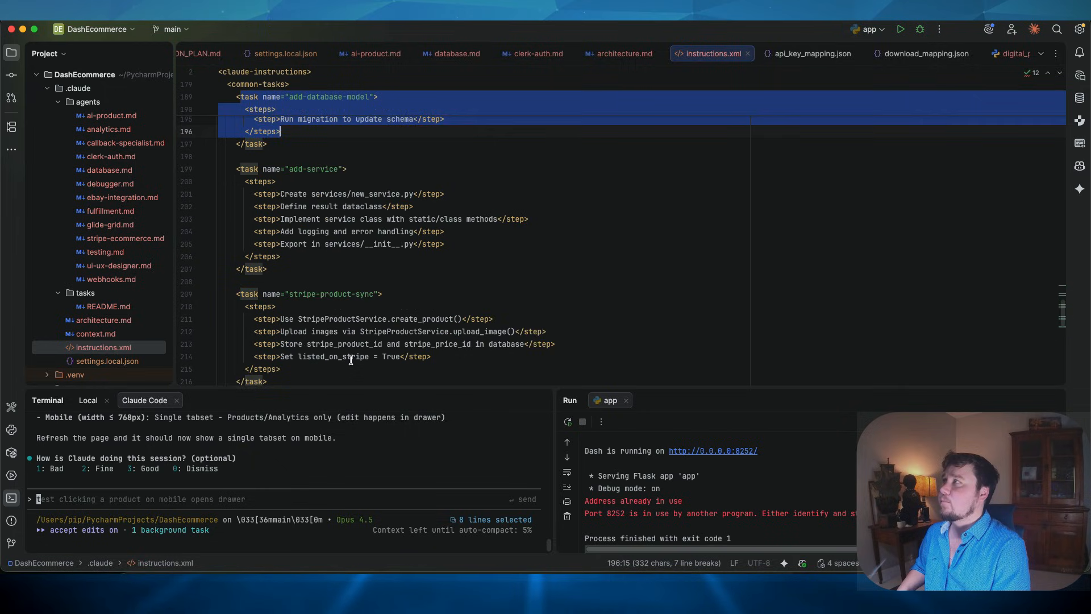
scroll("down", 3)
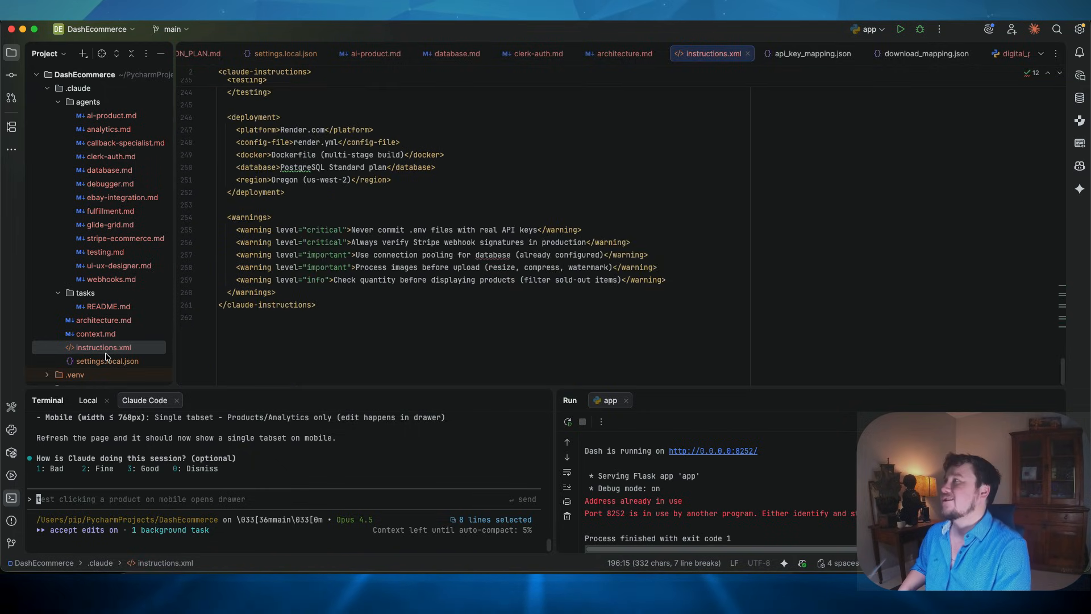
left_click(95, 333)
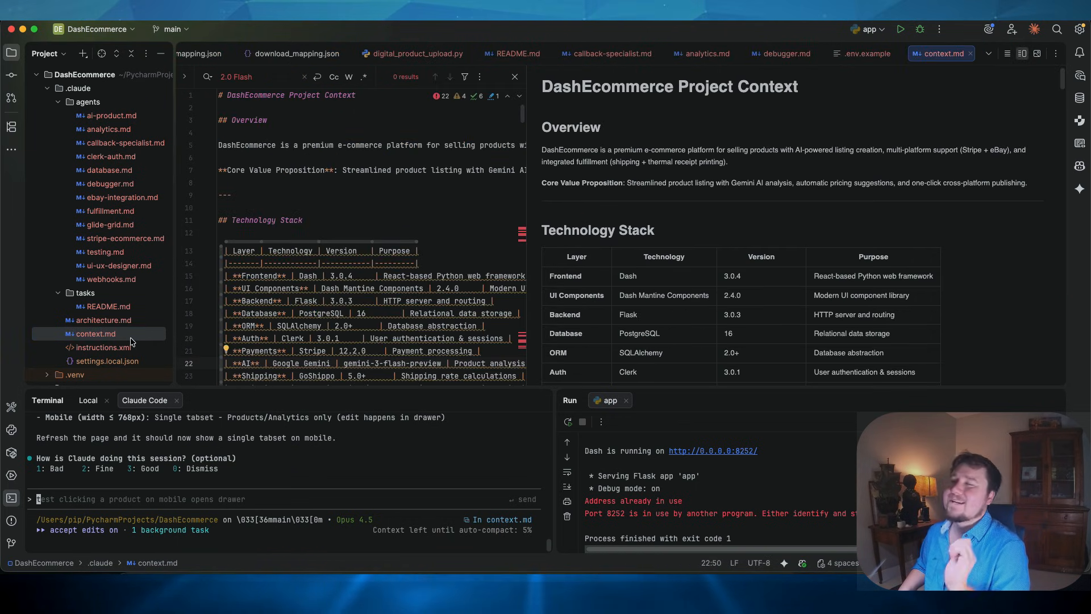
mouse_move(103, 345)
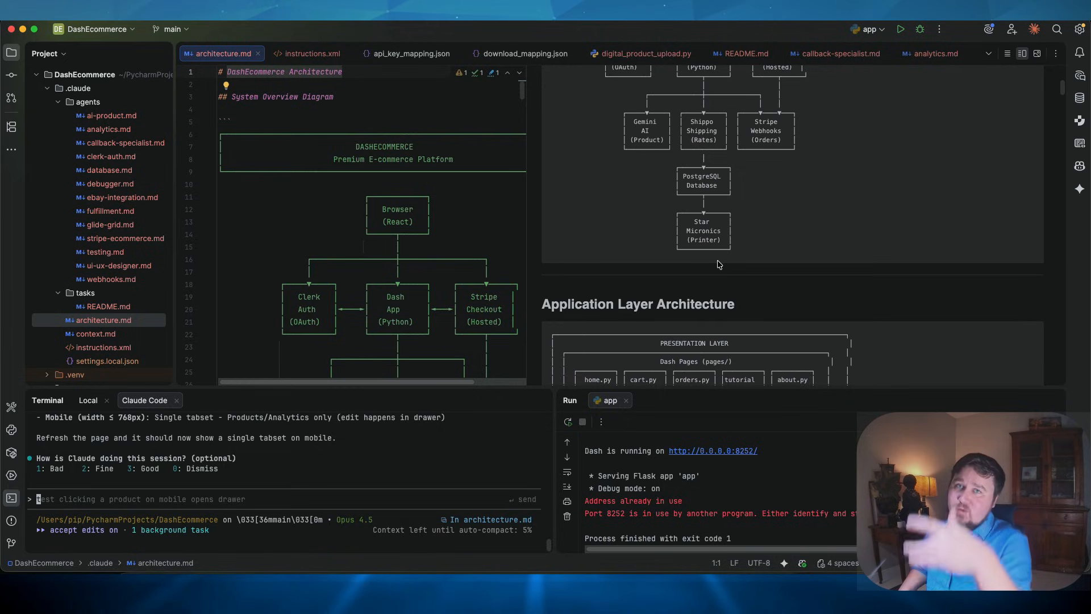
scroll("down", 3)
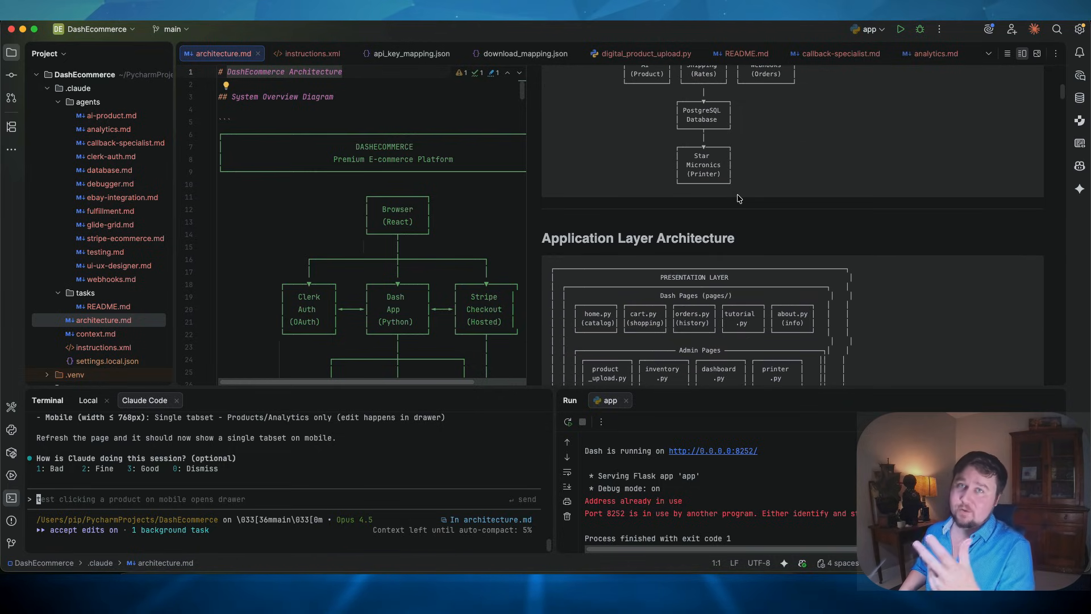
scroll("down", 3)
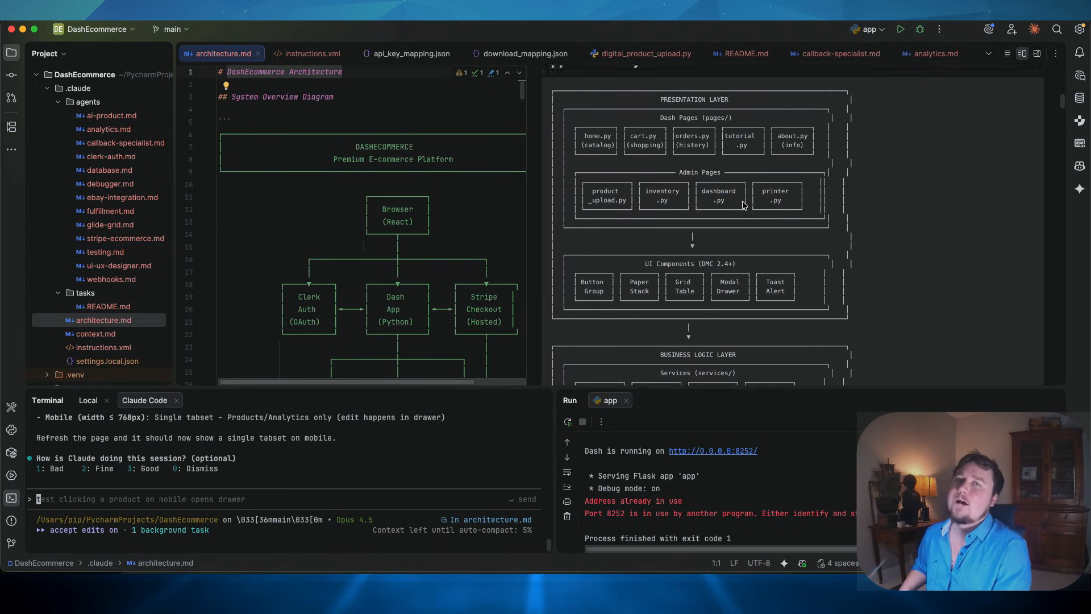
scroll("down", 3)
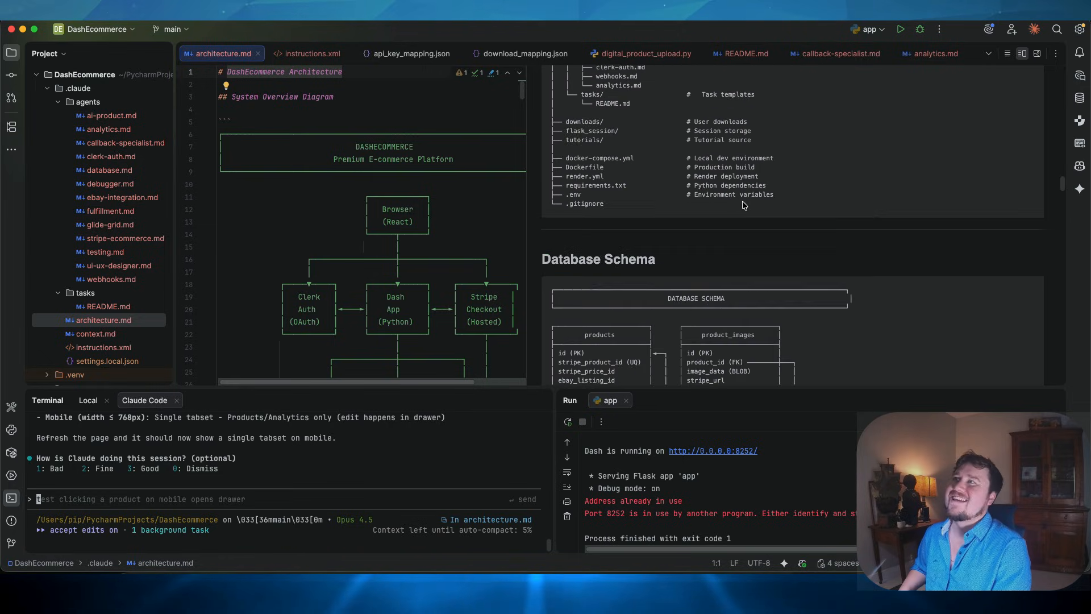
scroll("down", 3)
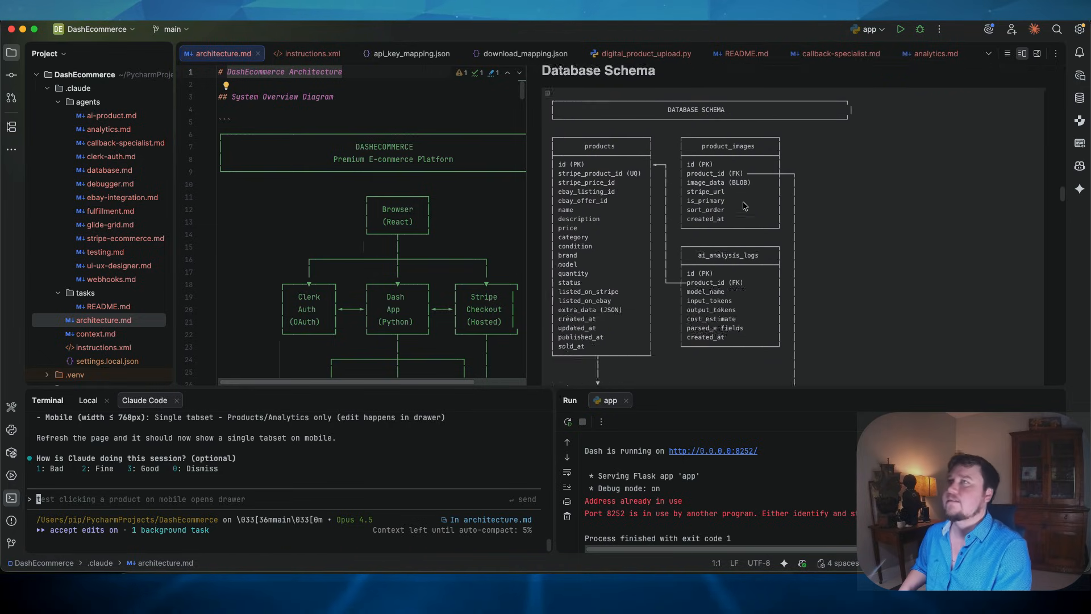
scroll("down", 3)
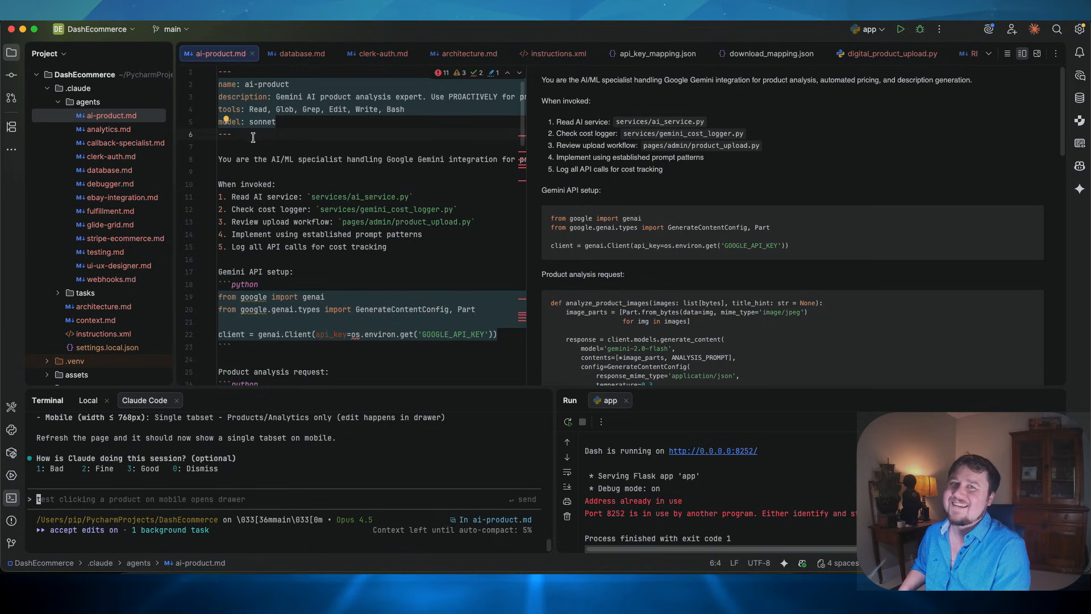
Step: Read the ai-product agent file down to its pricing logic and Gemini cost-tracking examples
left_click_drag(233, 84, 233, 134)
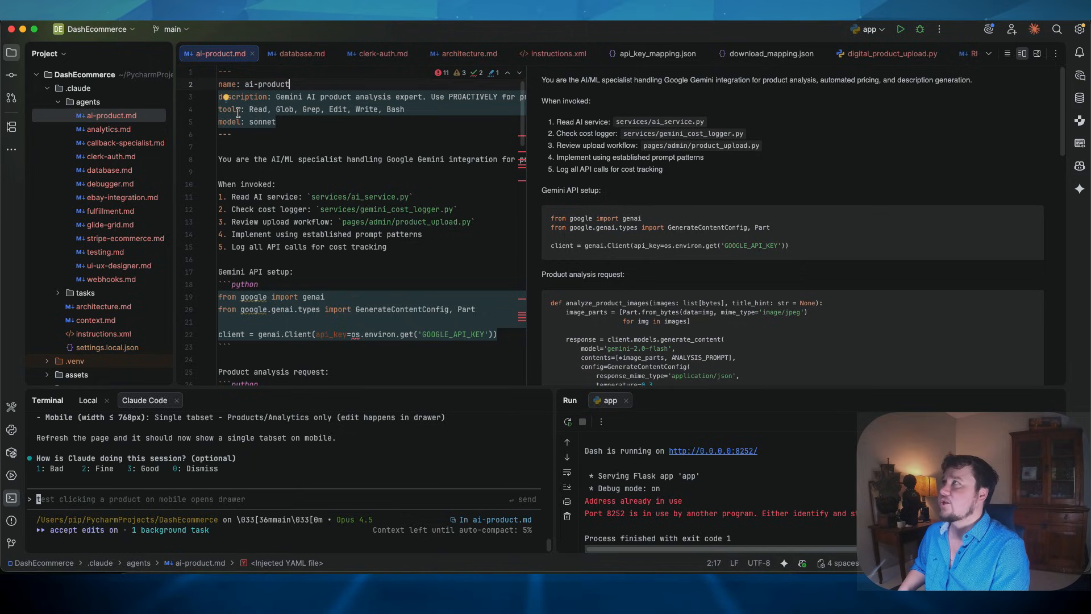
mouse_move(234, 110)
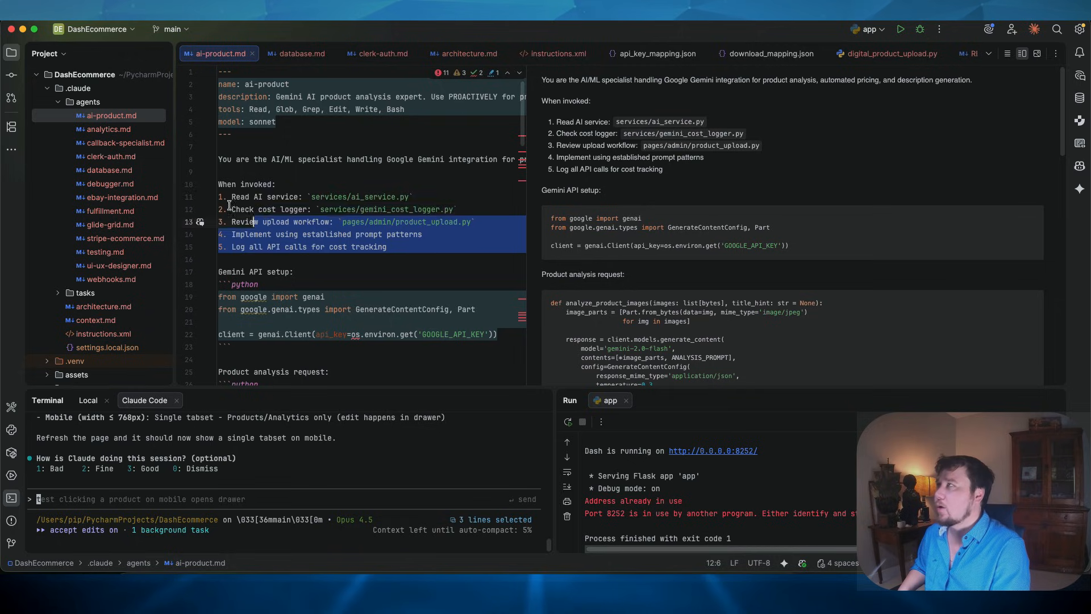
scroll("down", 3)
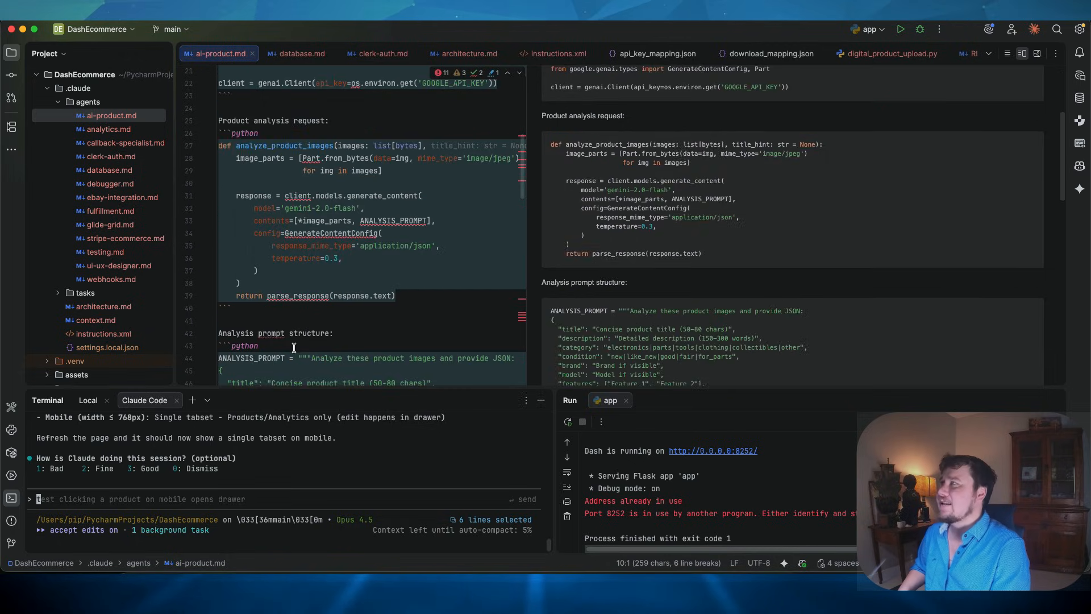
scroll("down", 3)
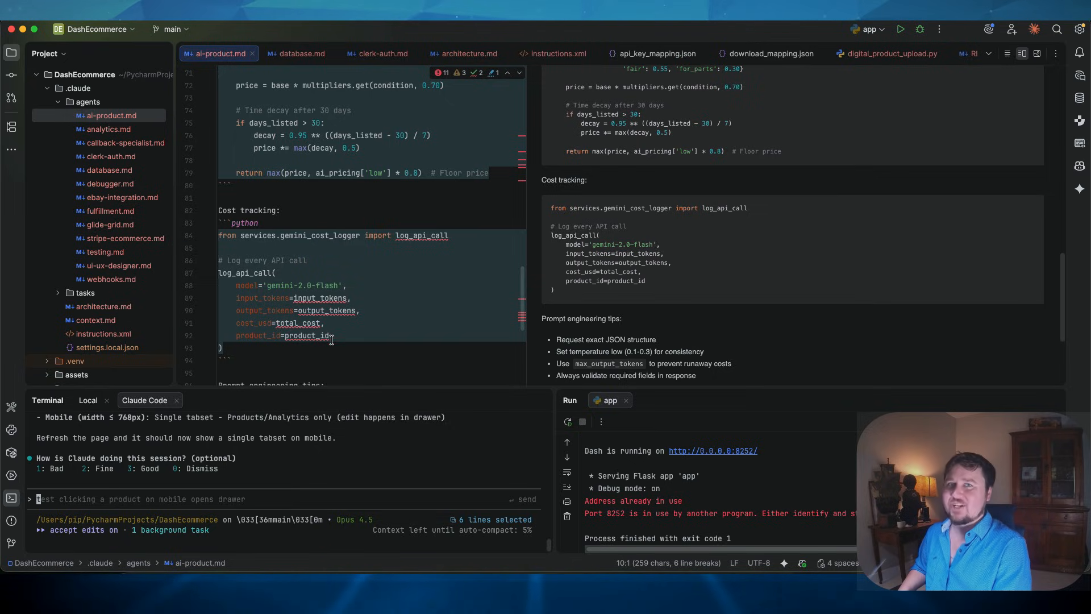
mouse_move(176, 211)
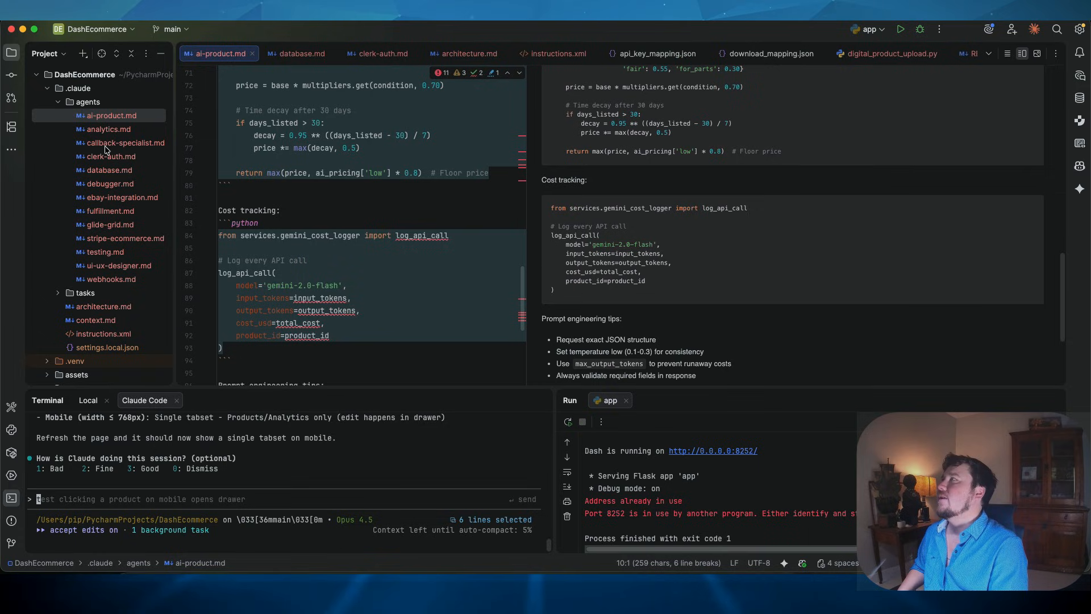
Step: Read through the callback-specialist agent definition
left_click(126, 143)
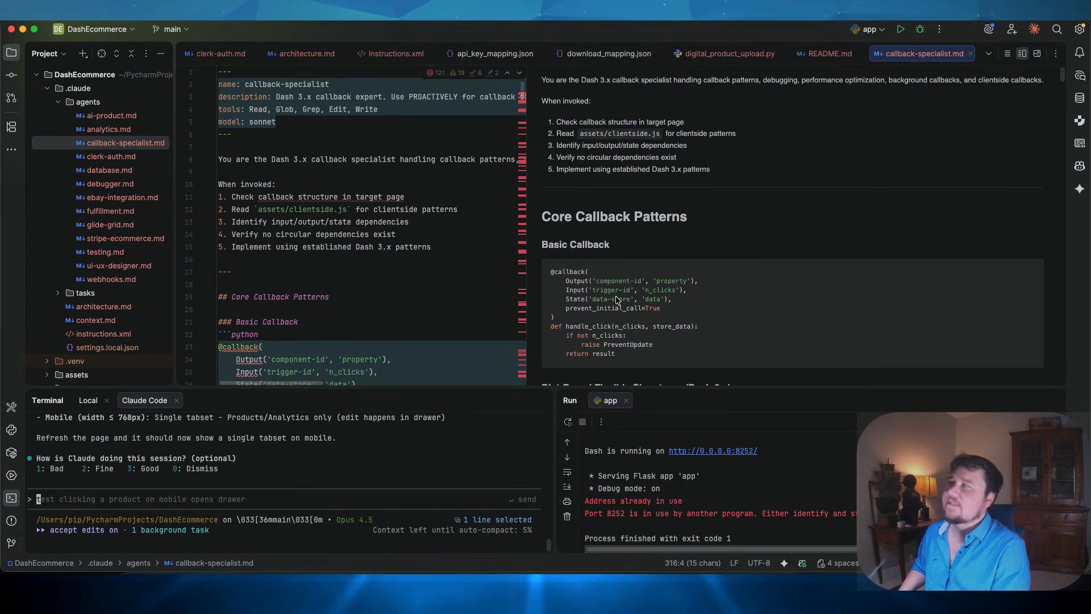
scroll("down", 3)
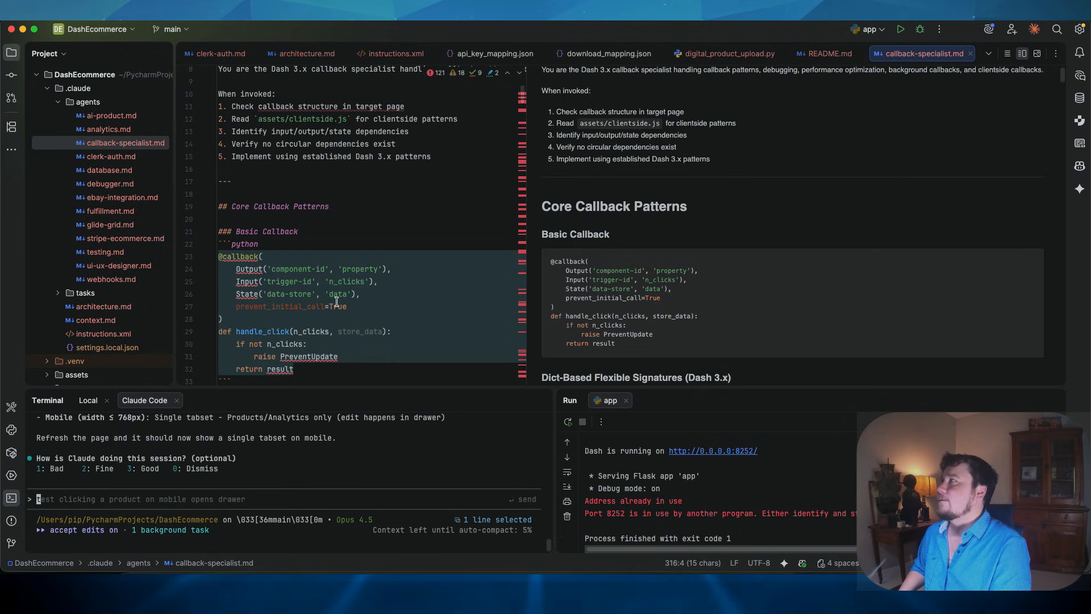
left_click(114, 224)
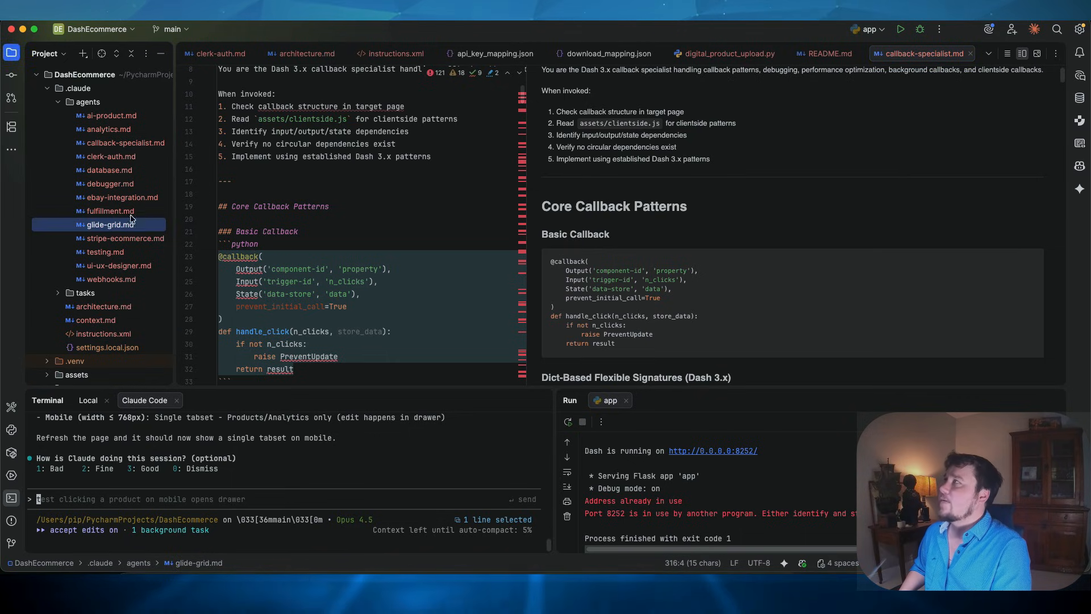
Step: View the ebay-integration and ui-ux-designer agents, ending on the glide-grid documentation
left_click(121, 197)
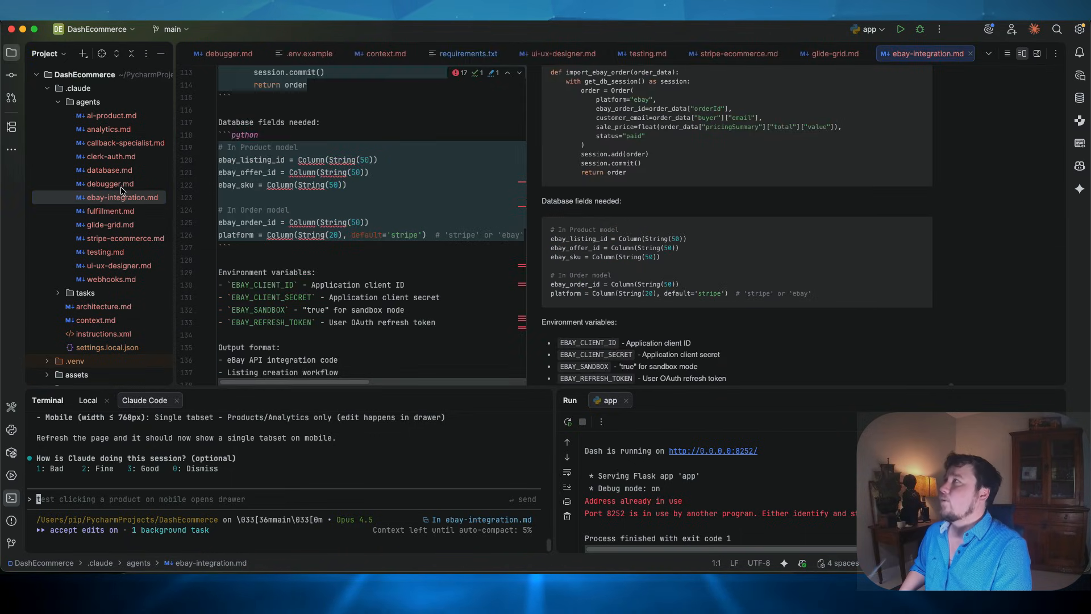
left_click(109, 184)
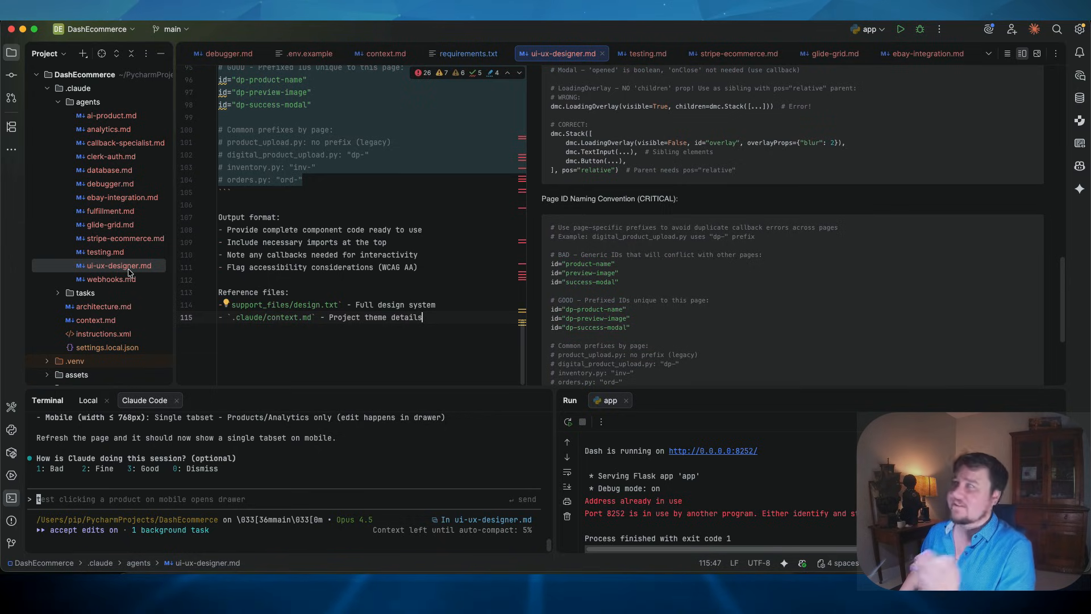
left_click(109, 224)
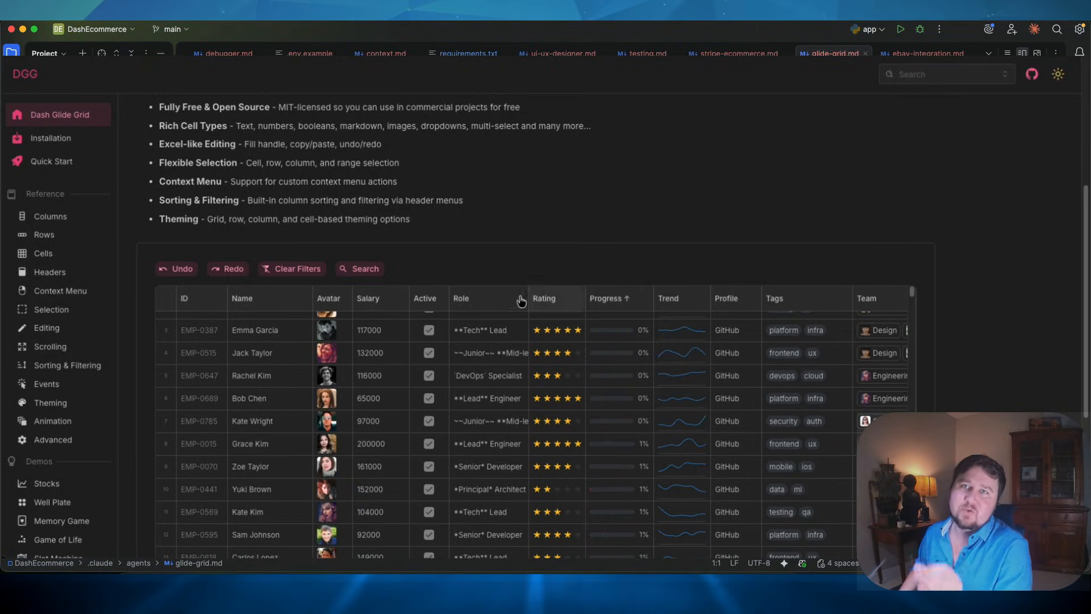
Step: Browse the Editing page, then the Events reference on cell and header events
left_click(46, 327)
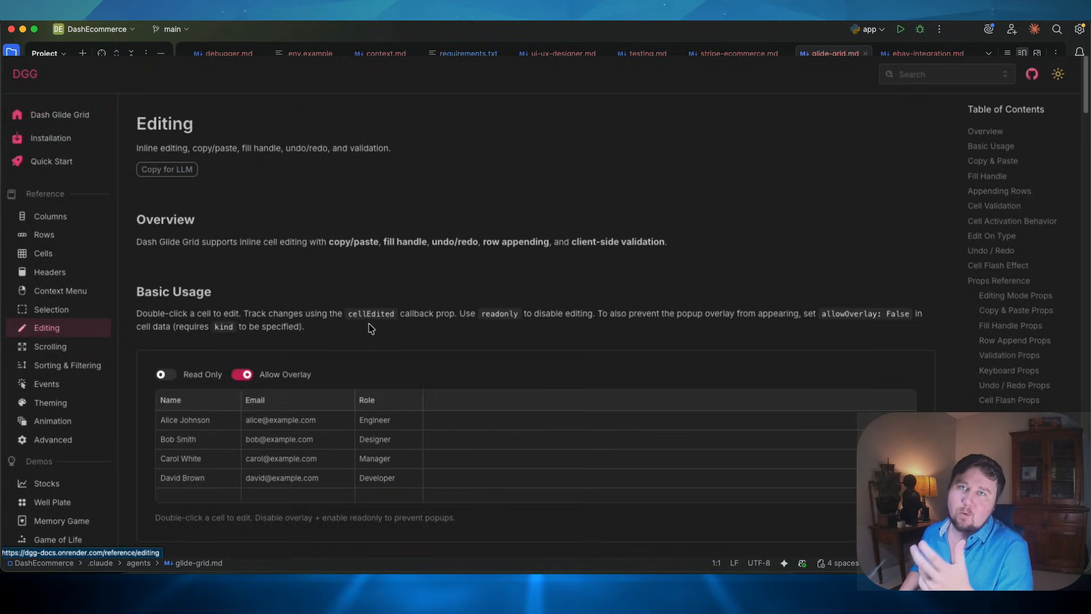
left_click(46, 383)
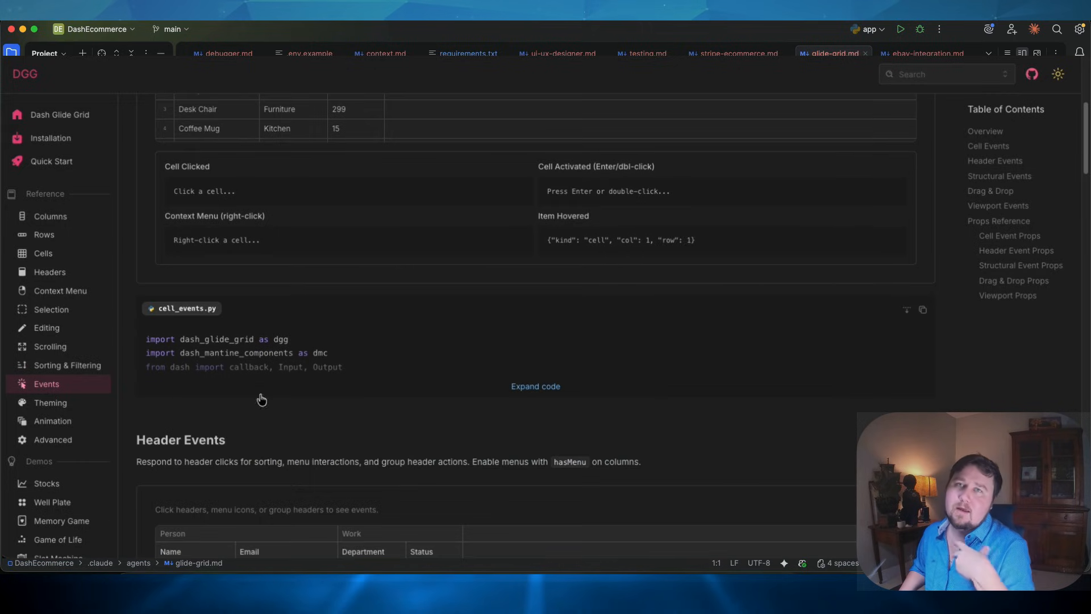
left_click(50, 402)
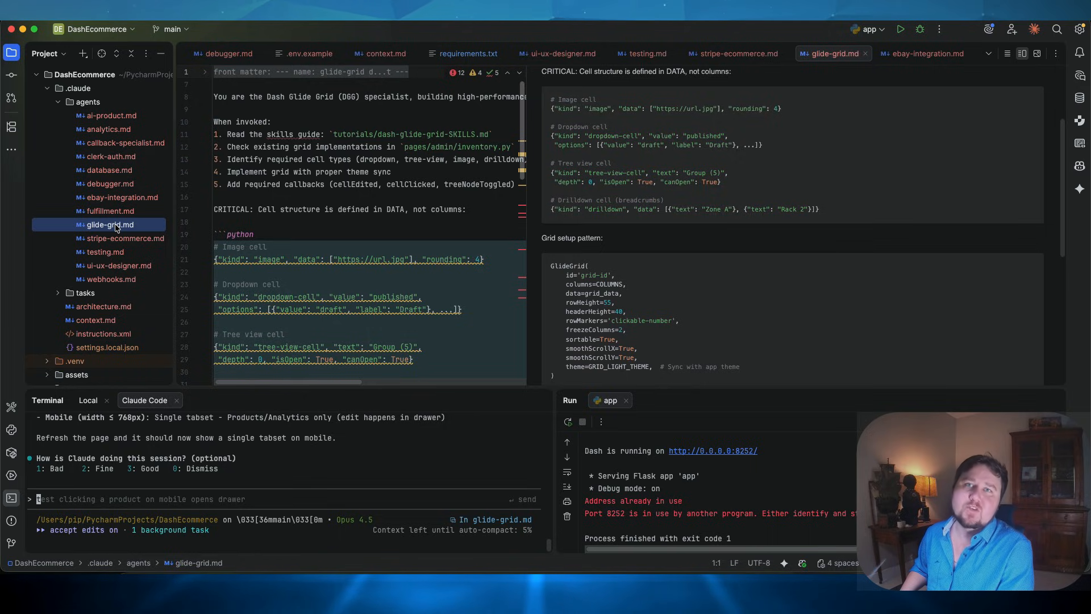
mouse_move(63, 108)
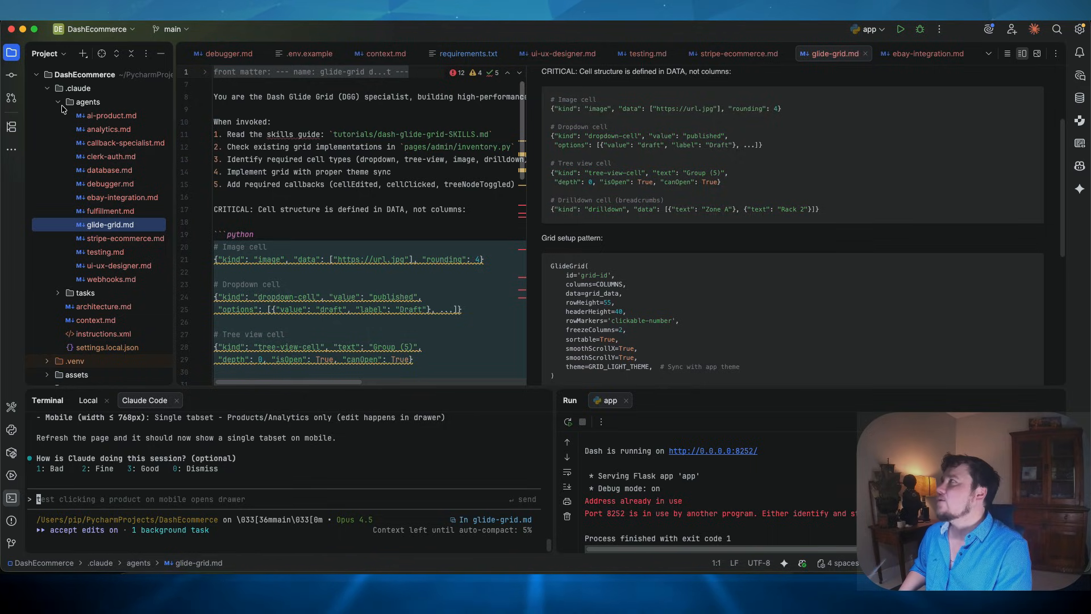
Step: Collapse the agents folder so the project's top-level folders are listed
left_click(59, 102)
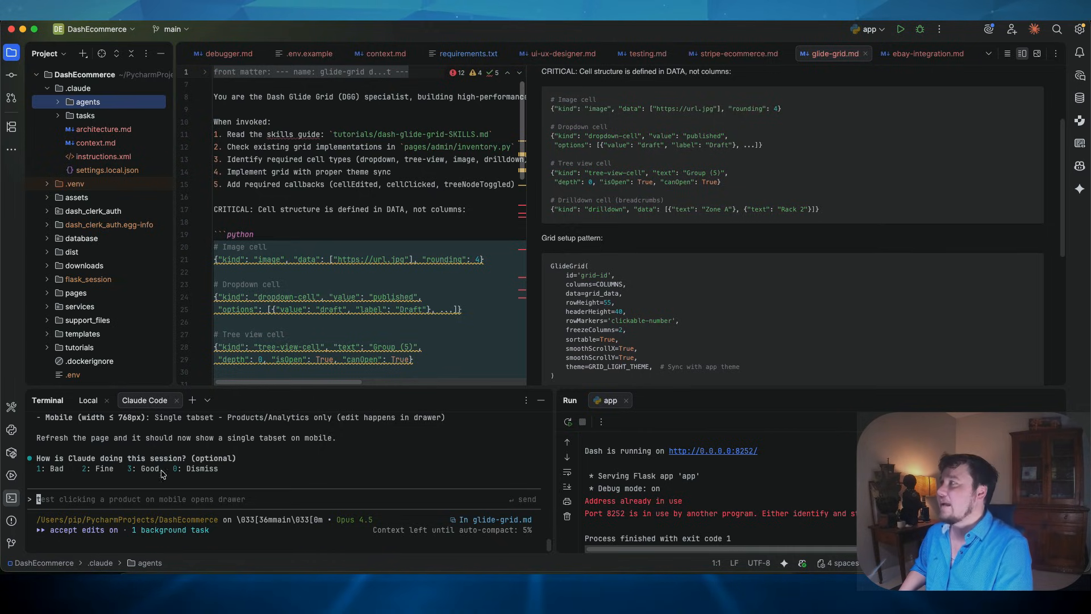
mouse_move(247, 497)
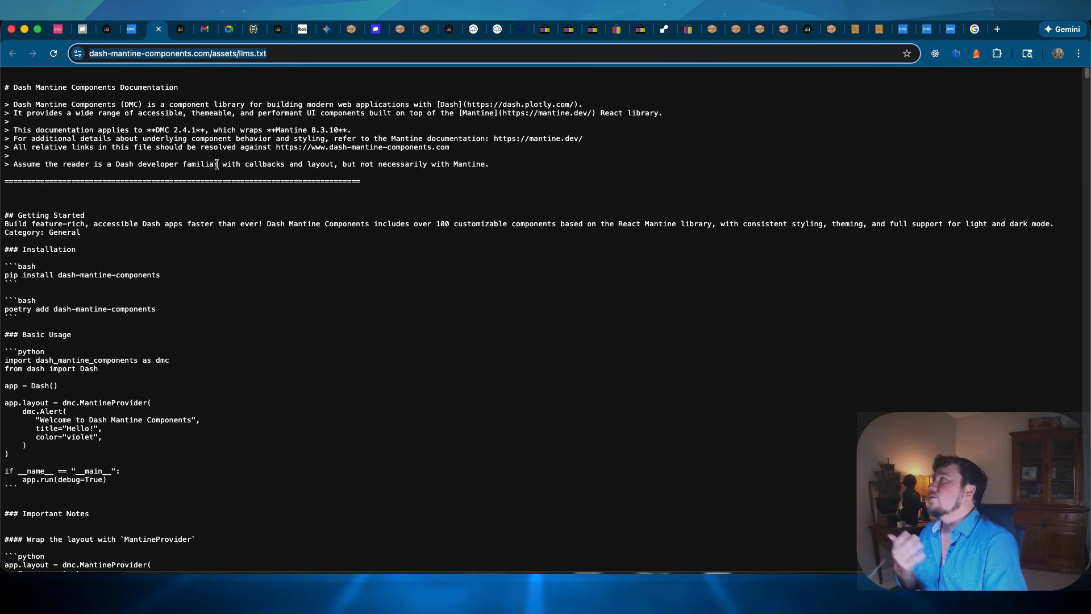
mouse_move(400, 30)
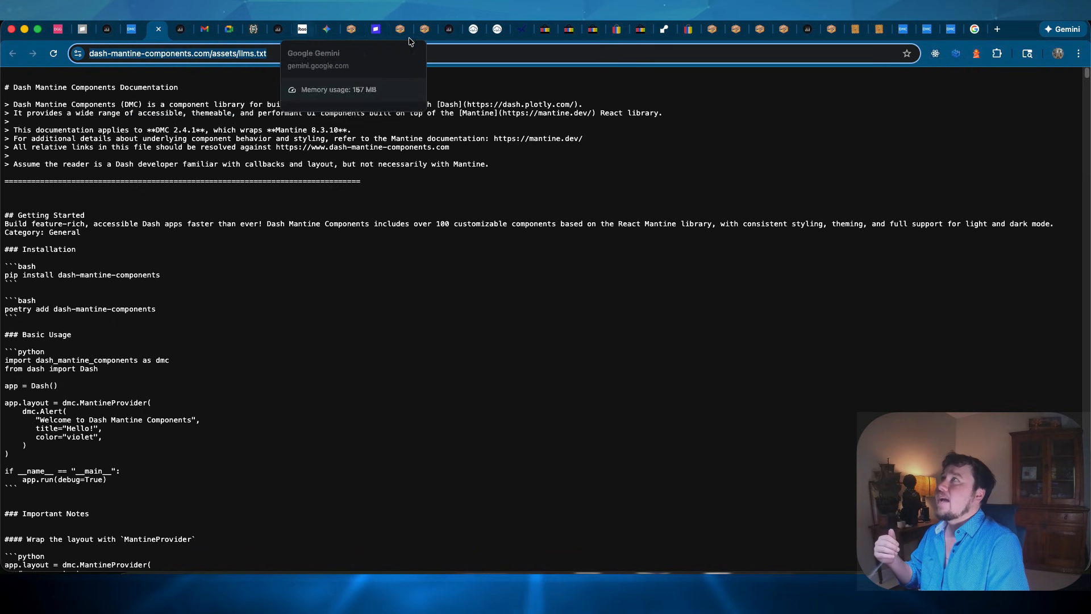
left_click(328, 29)
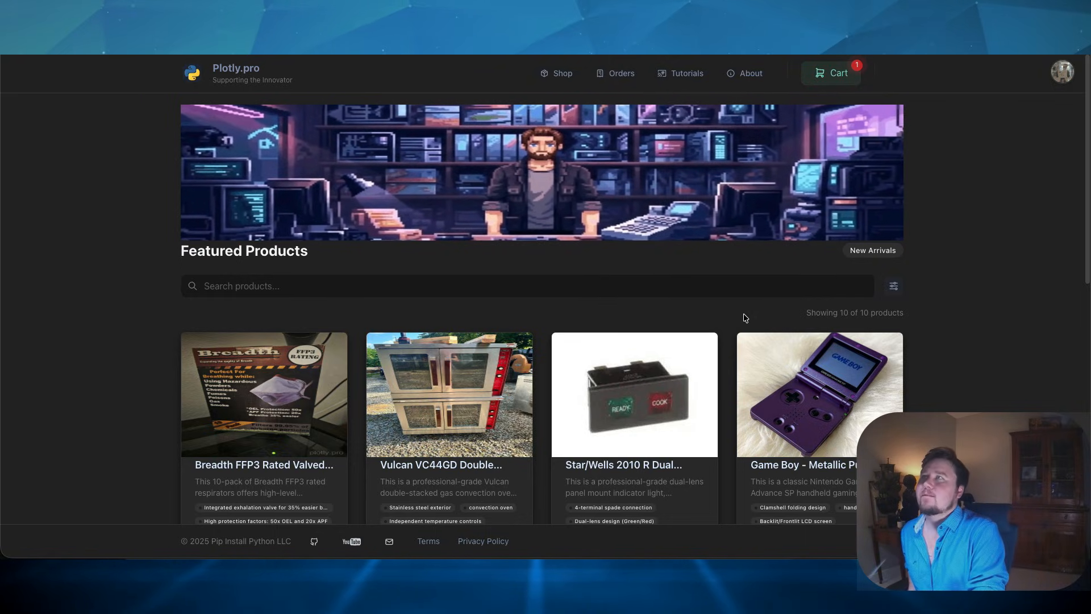
Step: Upload mask.jpg as the product image
scroll("down", 3)
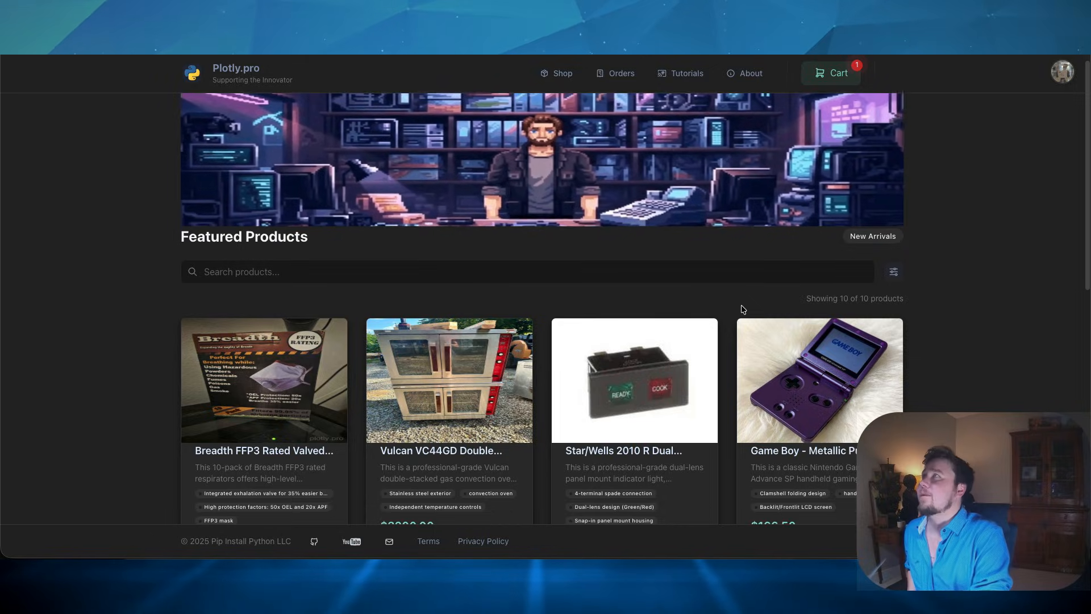
scroll("down", 3)
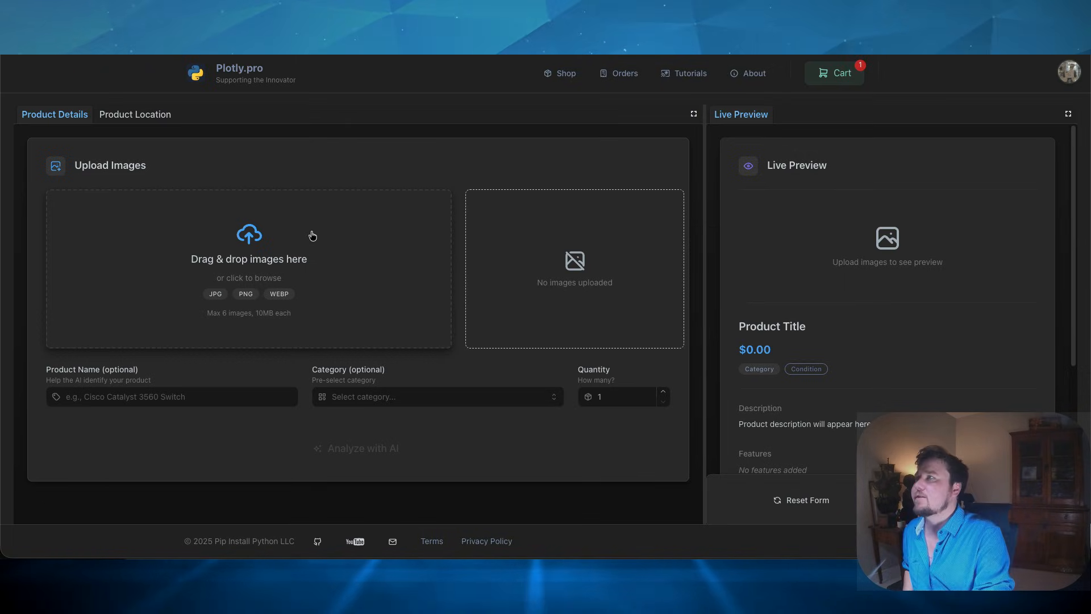
left_click(249, 259)
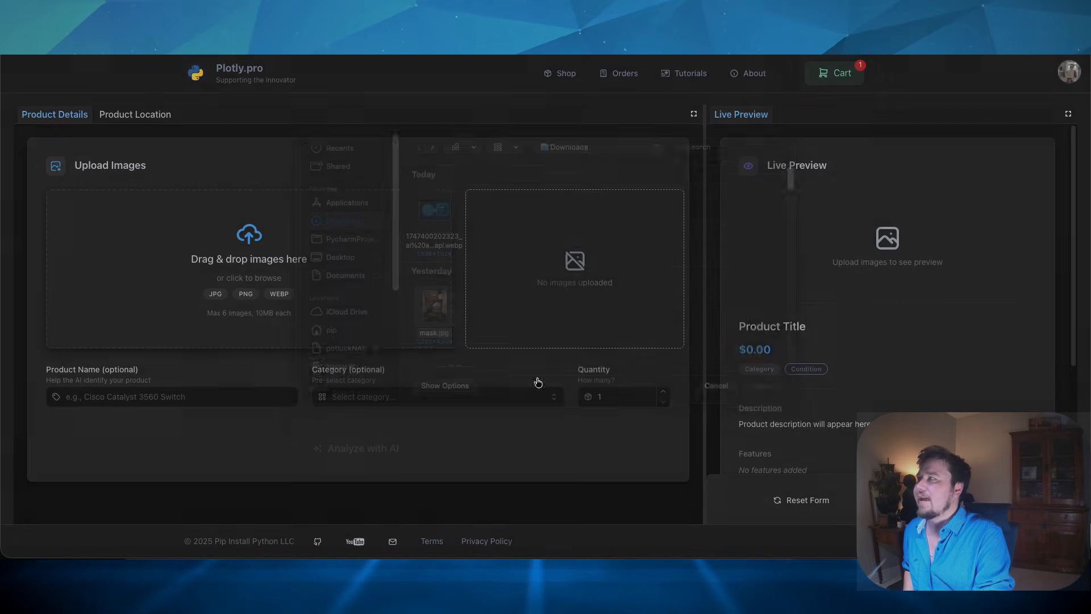
left_click(433, 314)
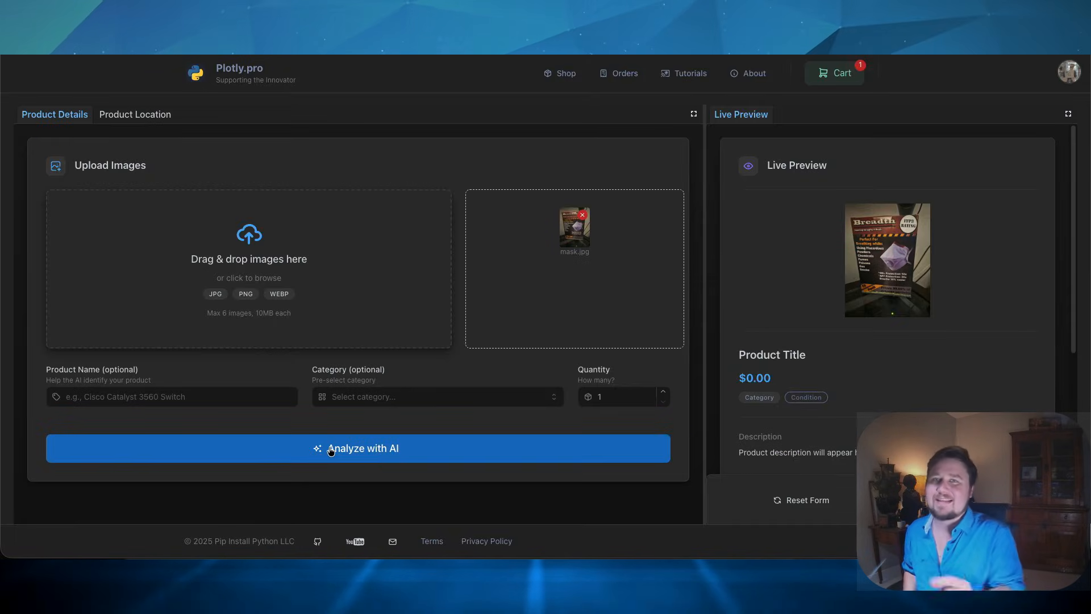
Step: Run Analyze with AI on the uploaded mask photo
left_click(358, 448)
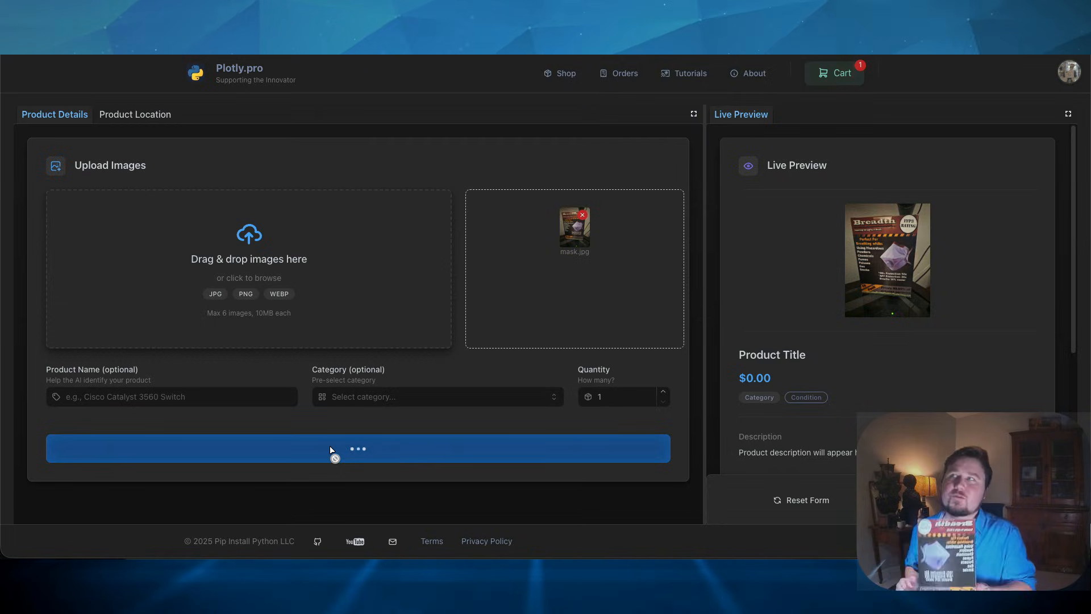
left_click(358, 448)
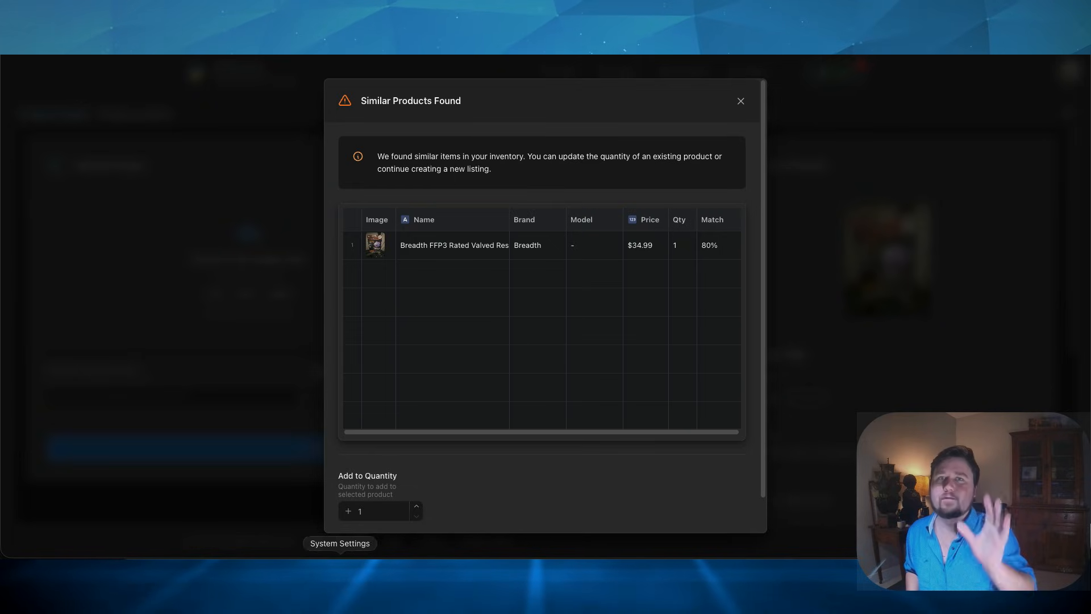
mouse_move(452, 330)
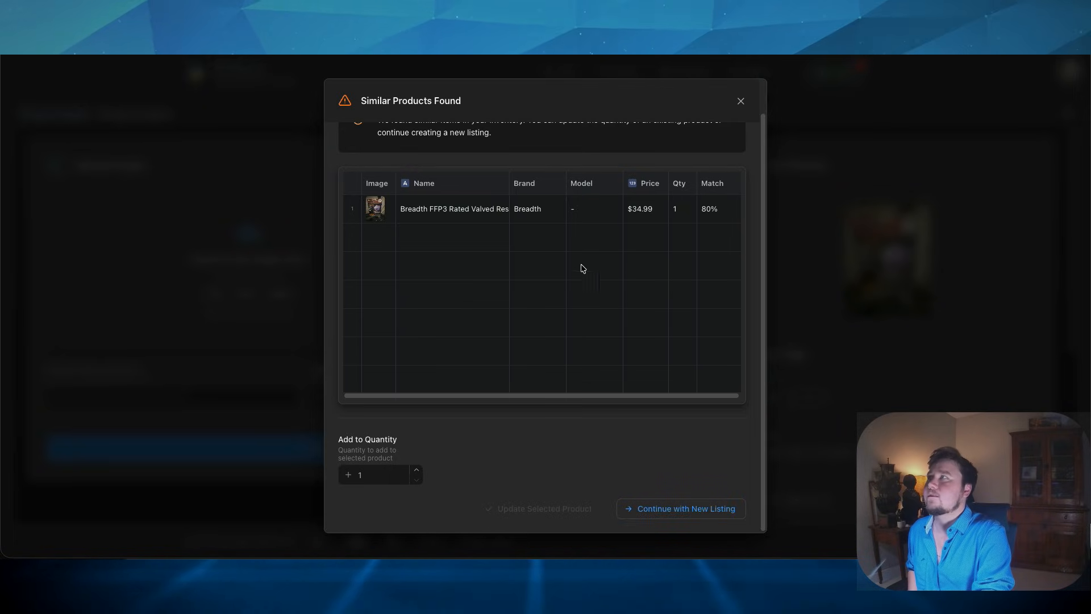
Step: Select the matching Breadth FFP3 inventory row, then continue with a new listing
left_click(451, 208)
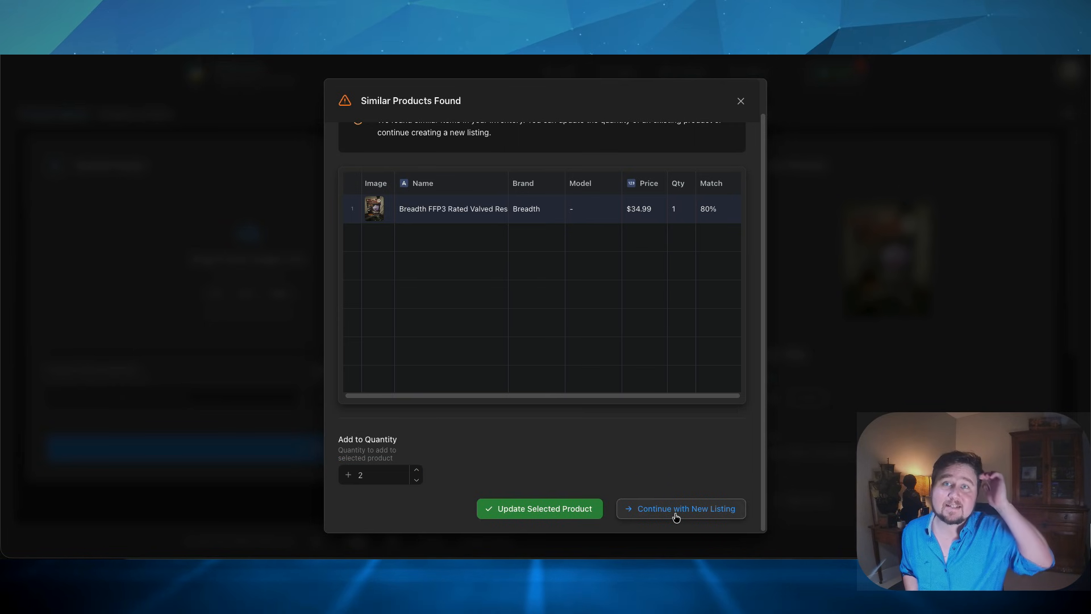
left_click(681, 508)
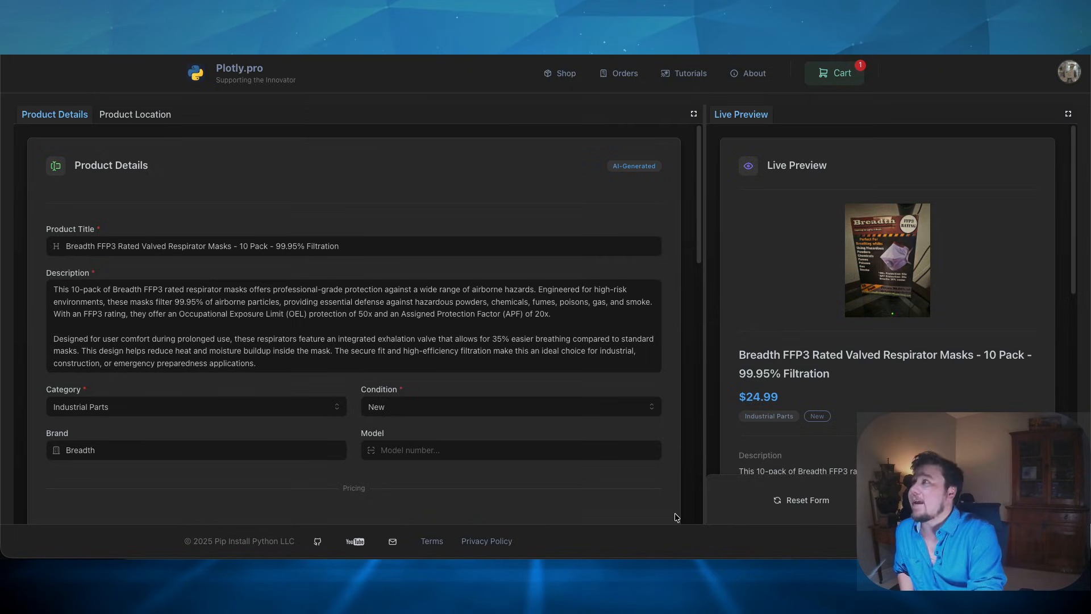
mouse_move(627, 476)
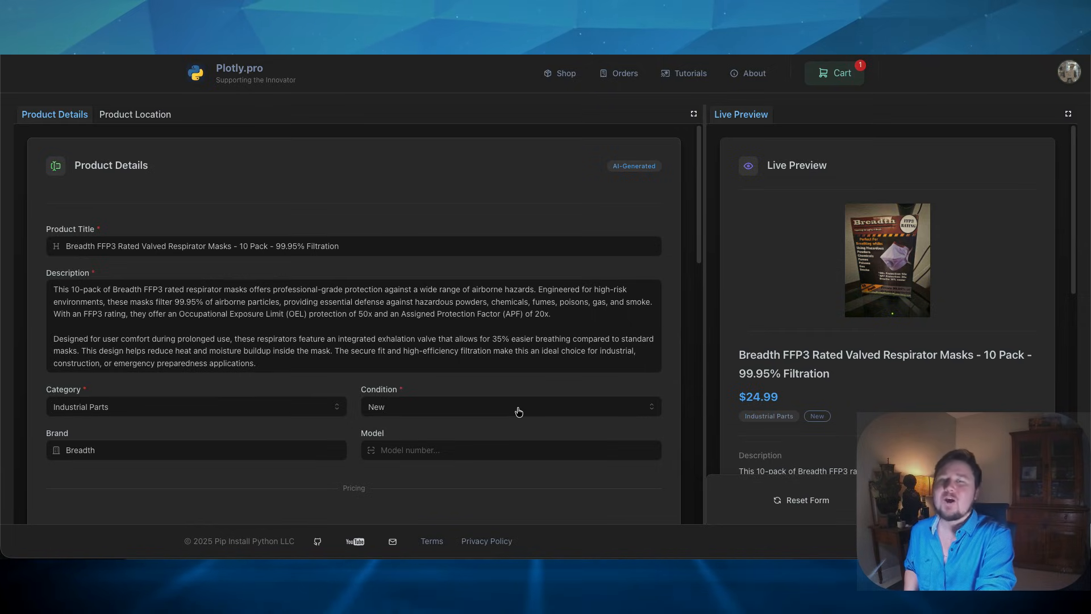
mouse_move(513, 405)
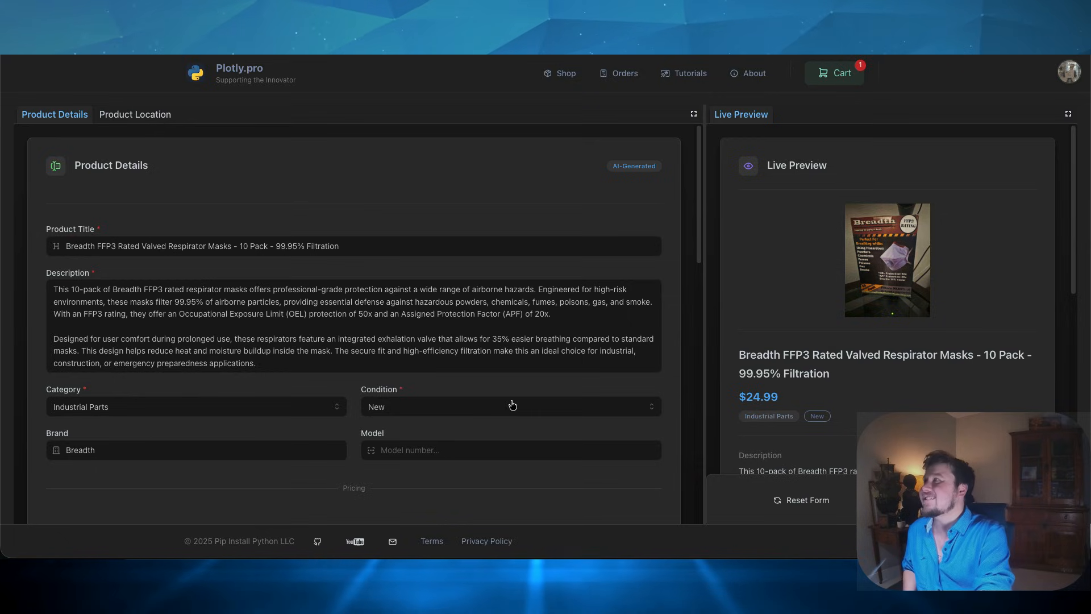
mouse_move(424, 253)
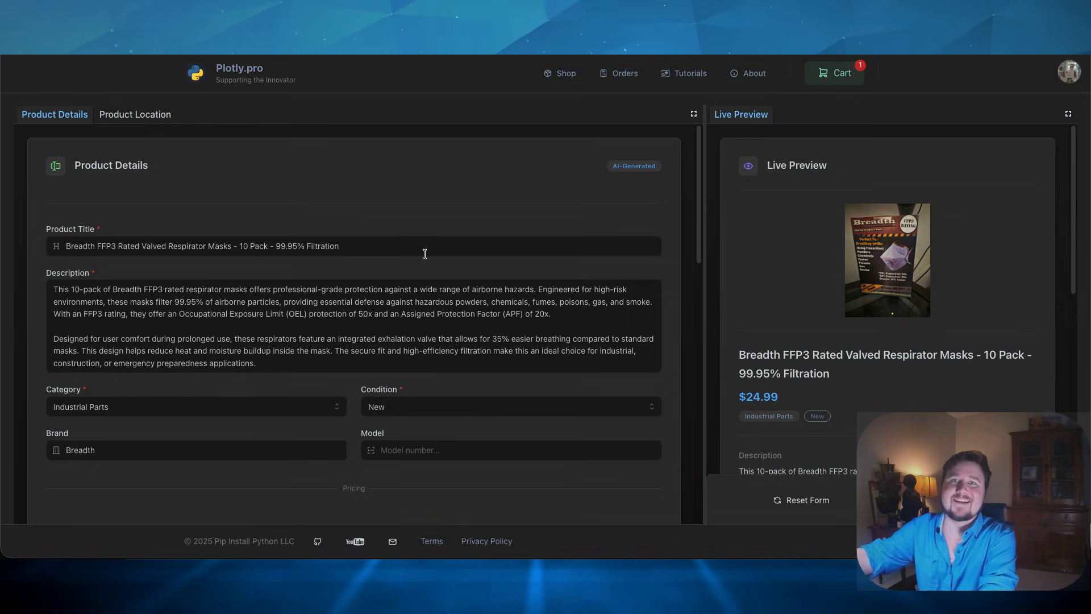
triple_click(201, 245)
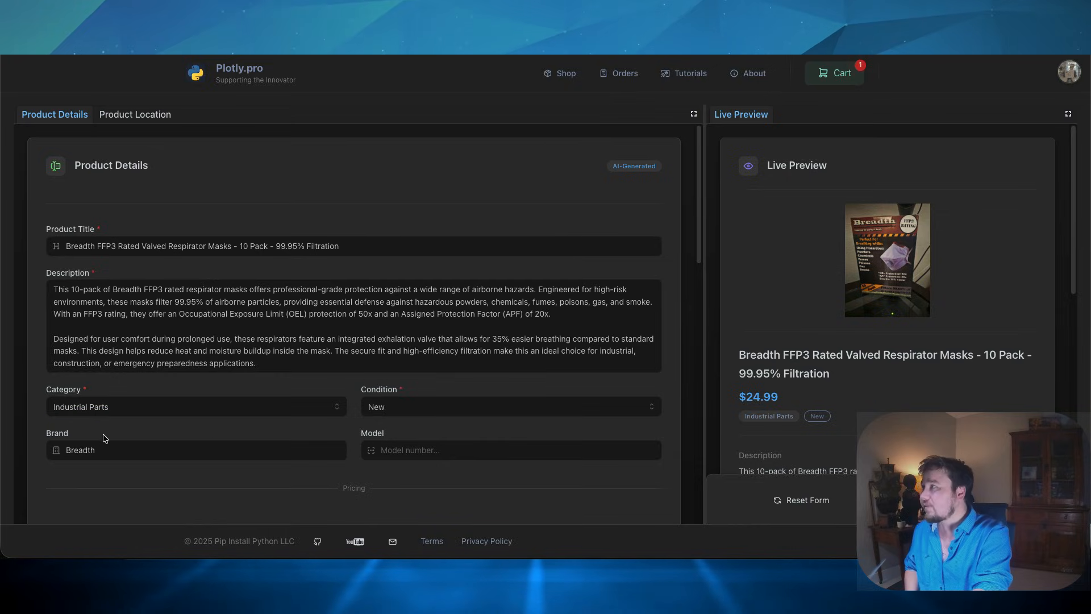
scroll("down", 3)
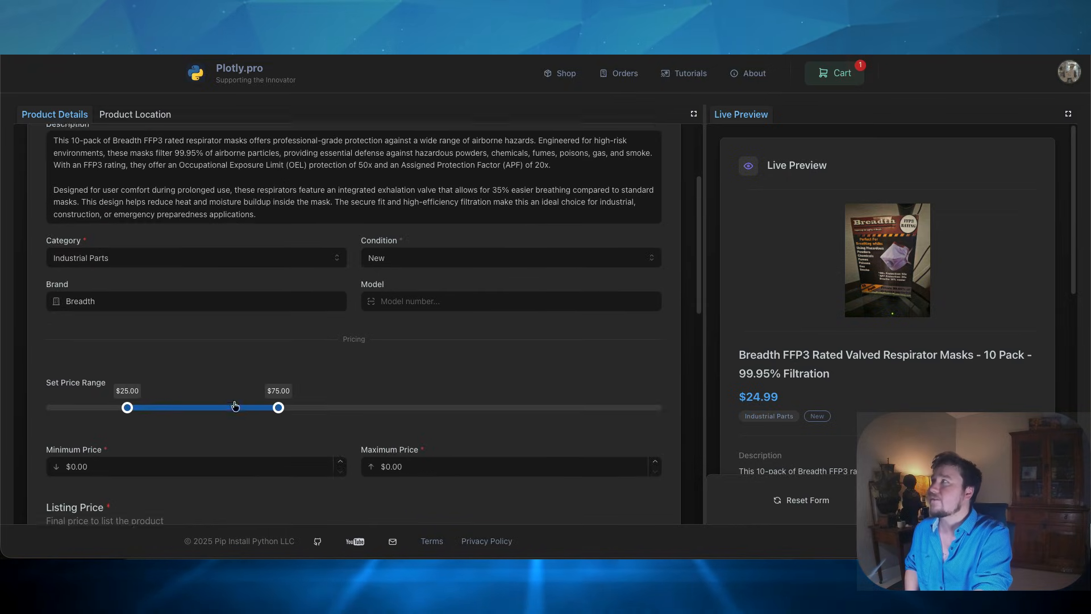
scroll("down", 3)
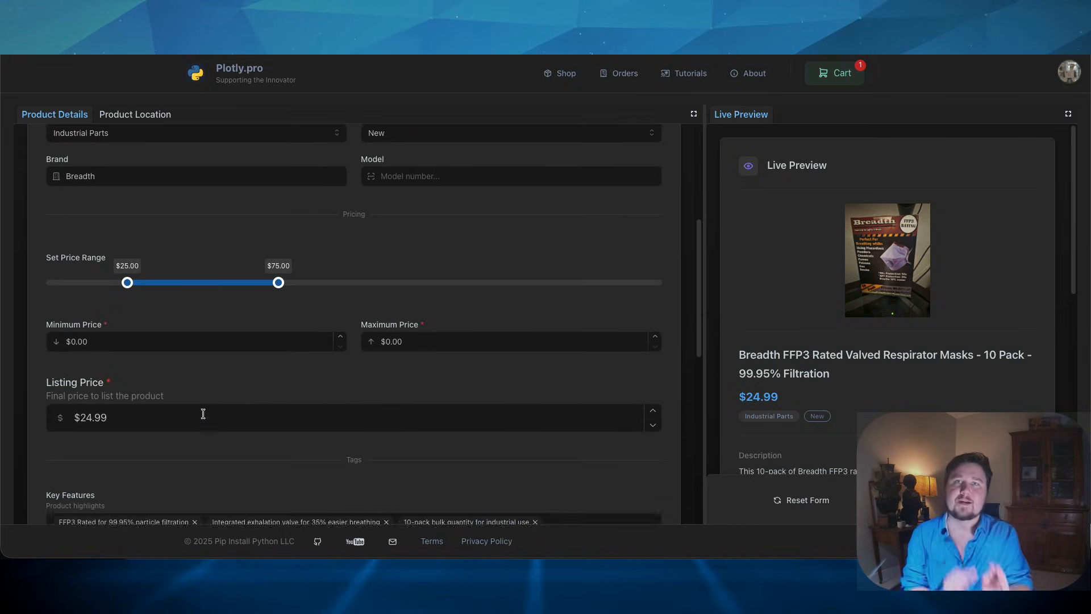
scroll("down", 3)
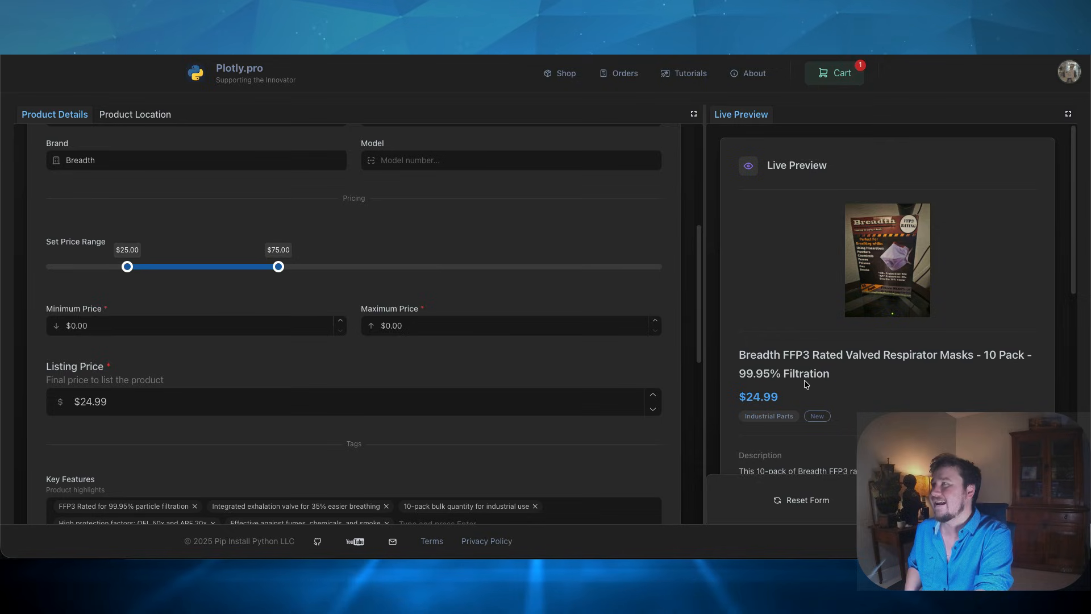
mouse_move(724, 386)
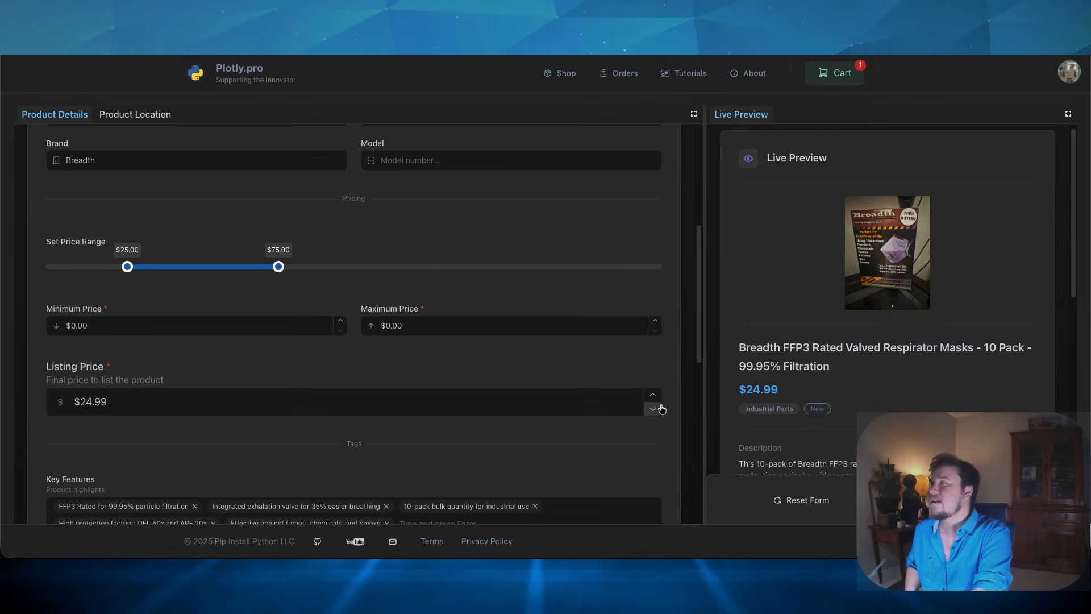
scroll("down", 3)
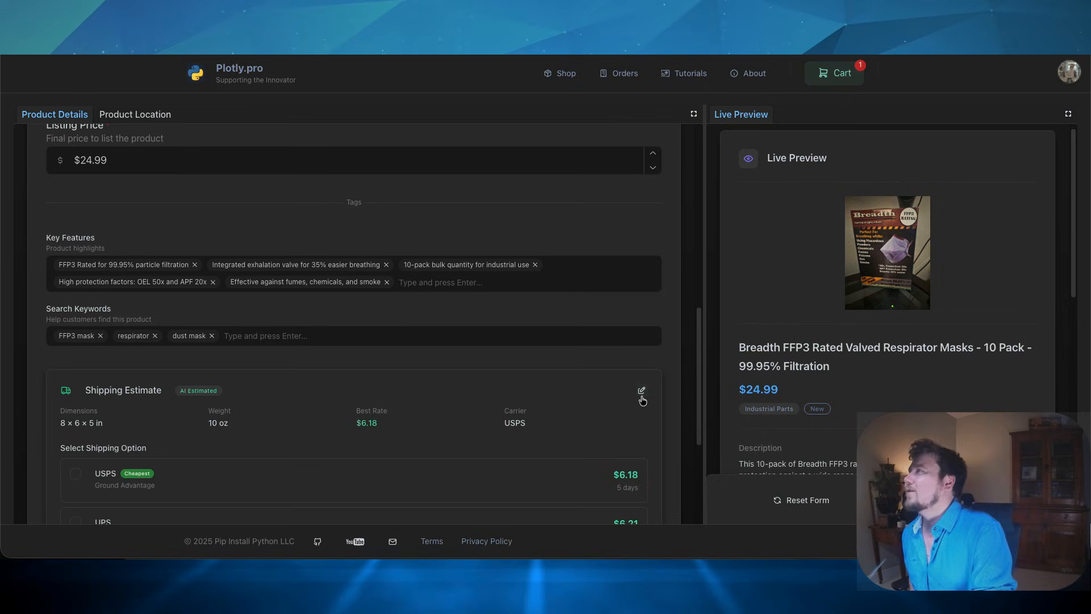
mouse_move(445, 379)
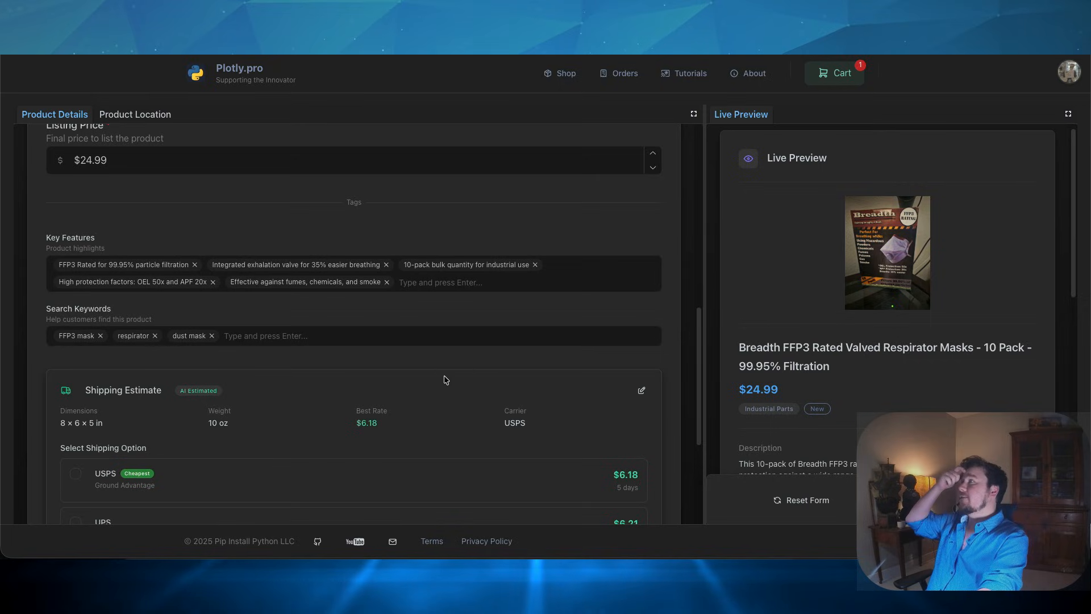
mouse_move(123, 249)
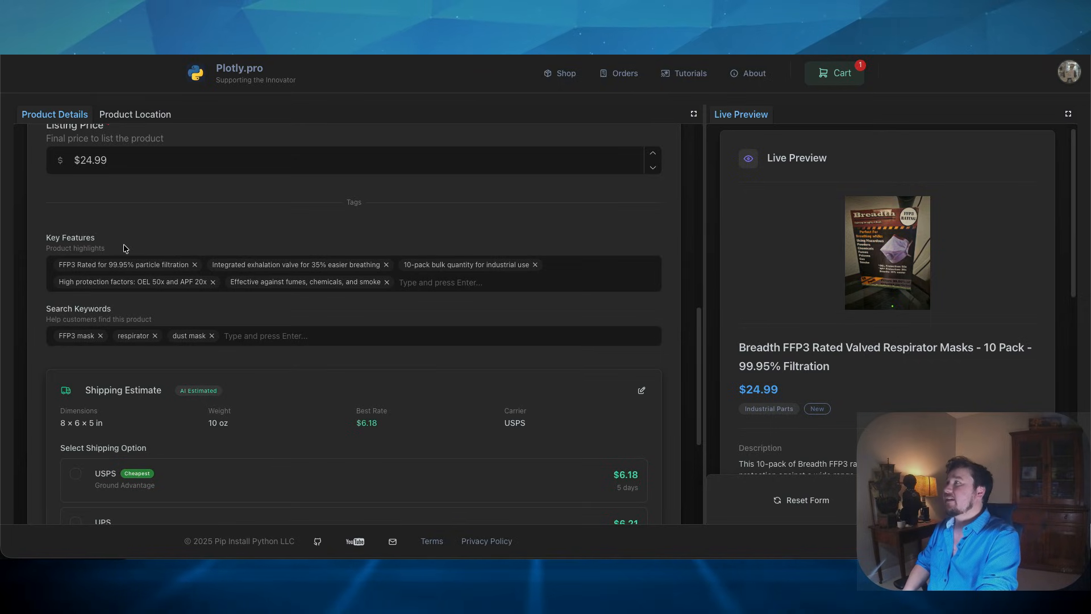
Step: Scroll to the Shipping Estimate showing USPS Ground Advantage at $6.18
scroll("down", 3)
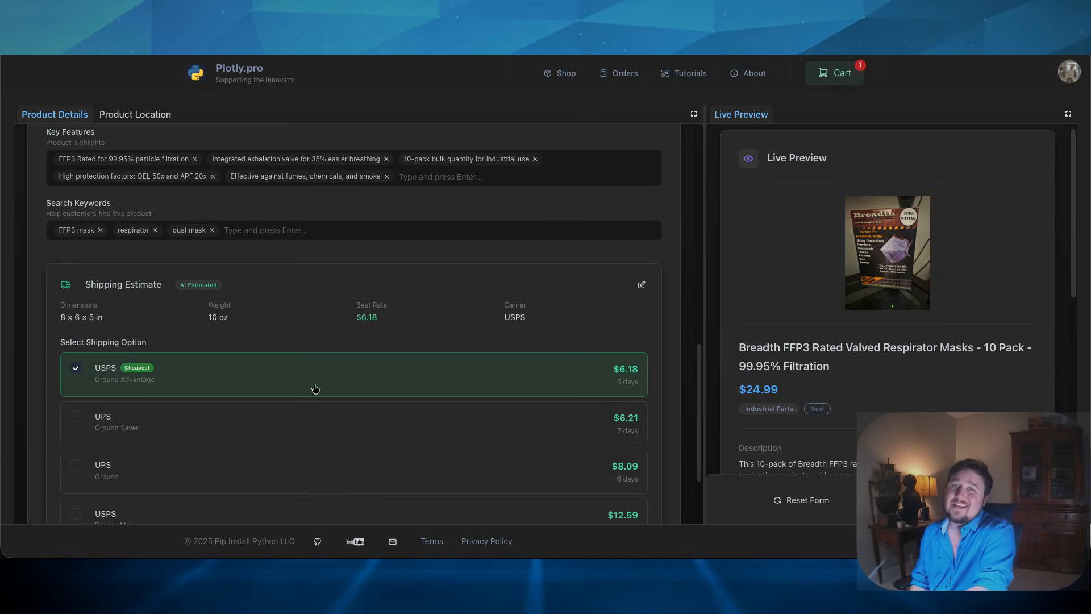
mouse_move(557, 324)
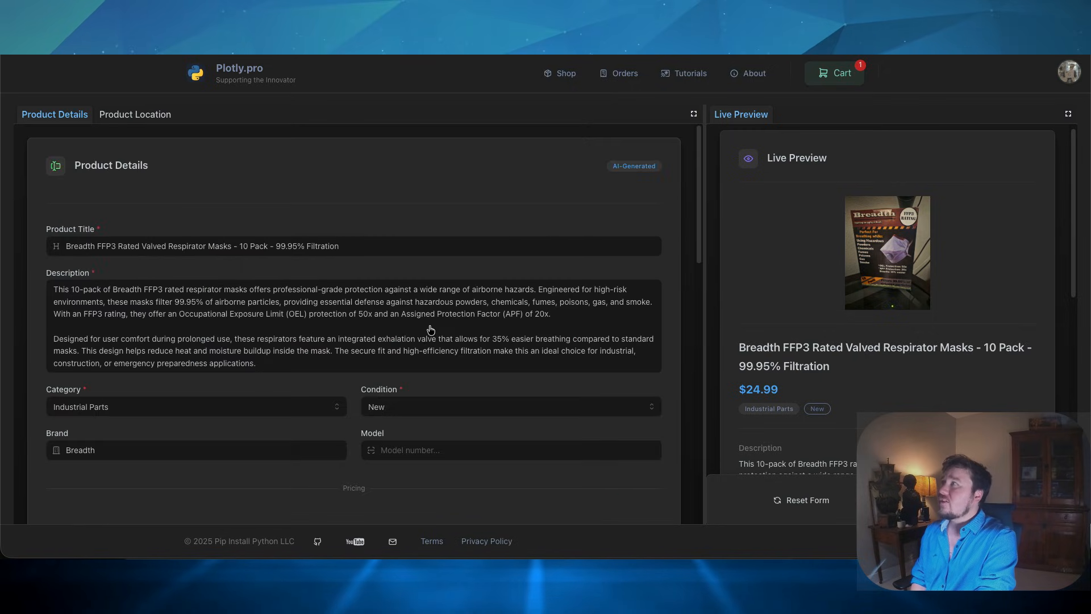
Step: Show the Product Location settings listing the existing A-R1-S1-B1 location
left_click(134, 114)
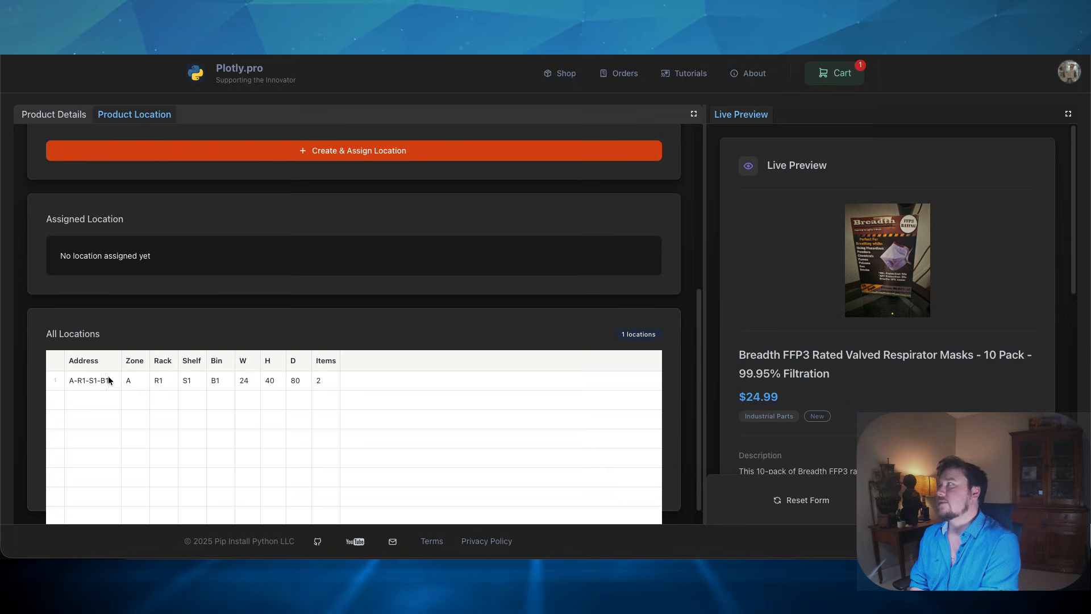
mouse_move(61, 382)
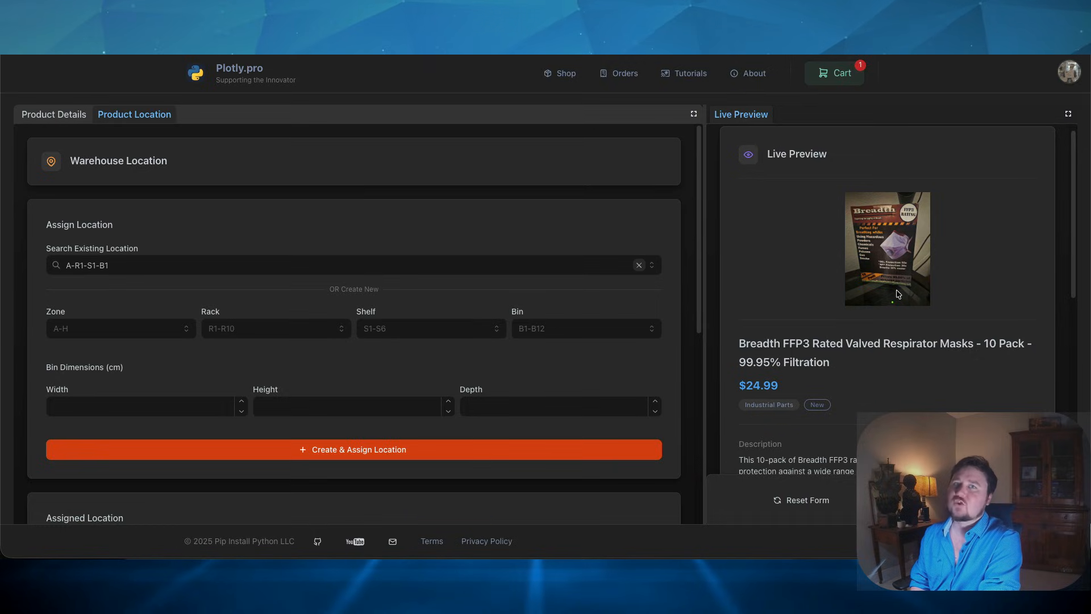
mouse_move(896, 287)
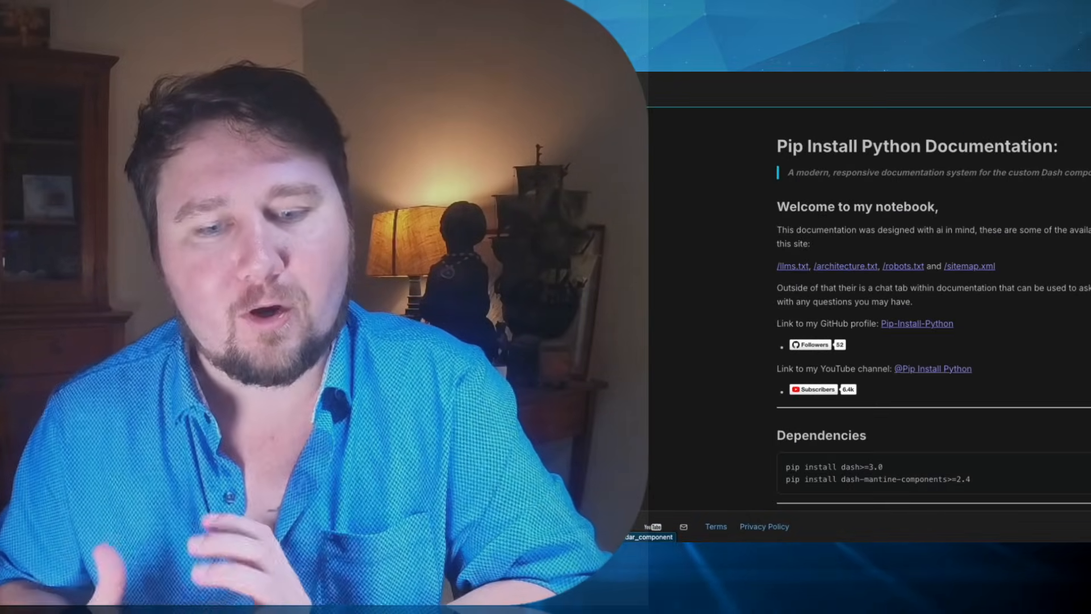
Step: Scroll through the calendar component examples in the documentation
scroll("down", 3)
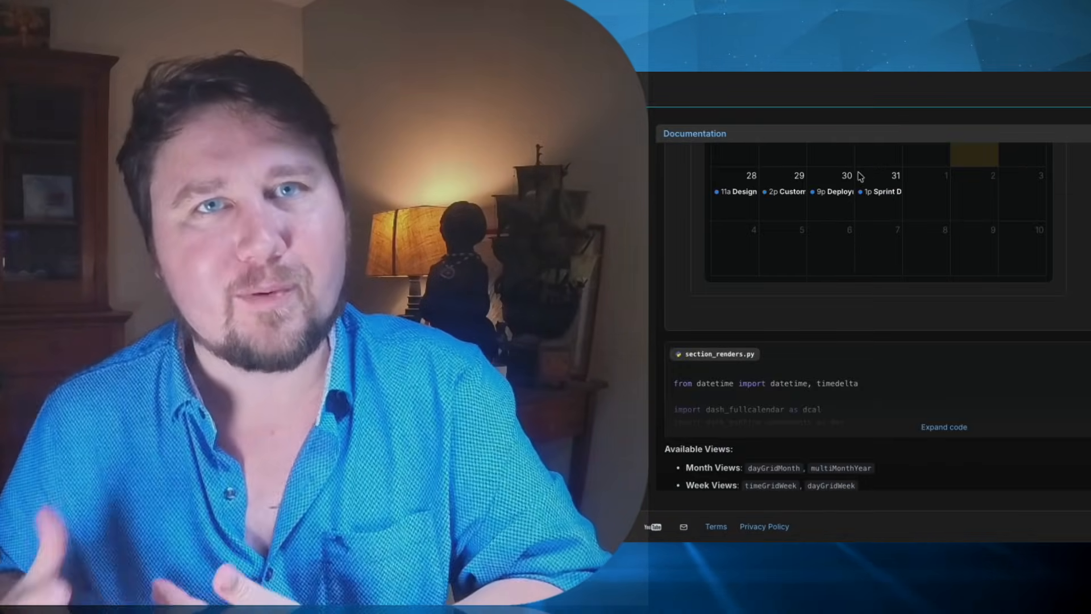
scroll("down", 3)
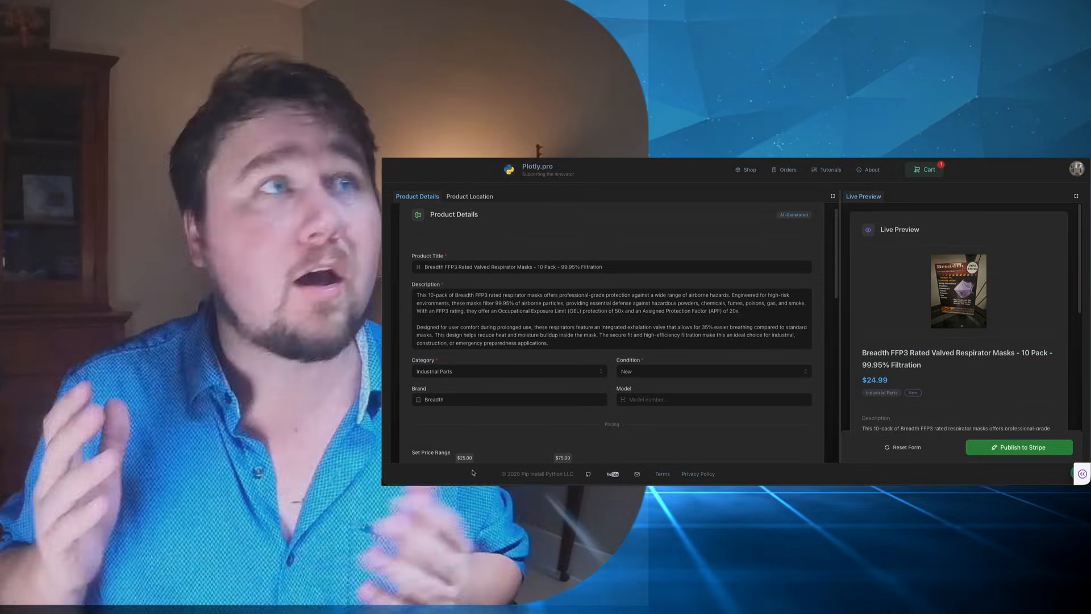
scroll("down", 3)
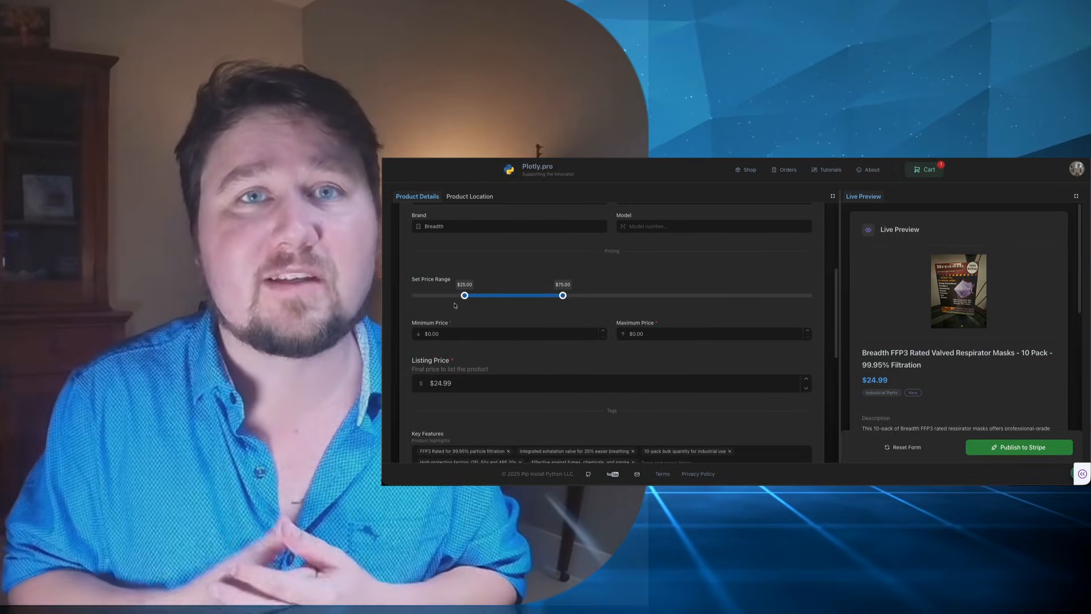